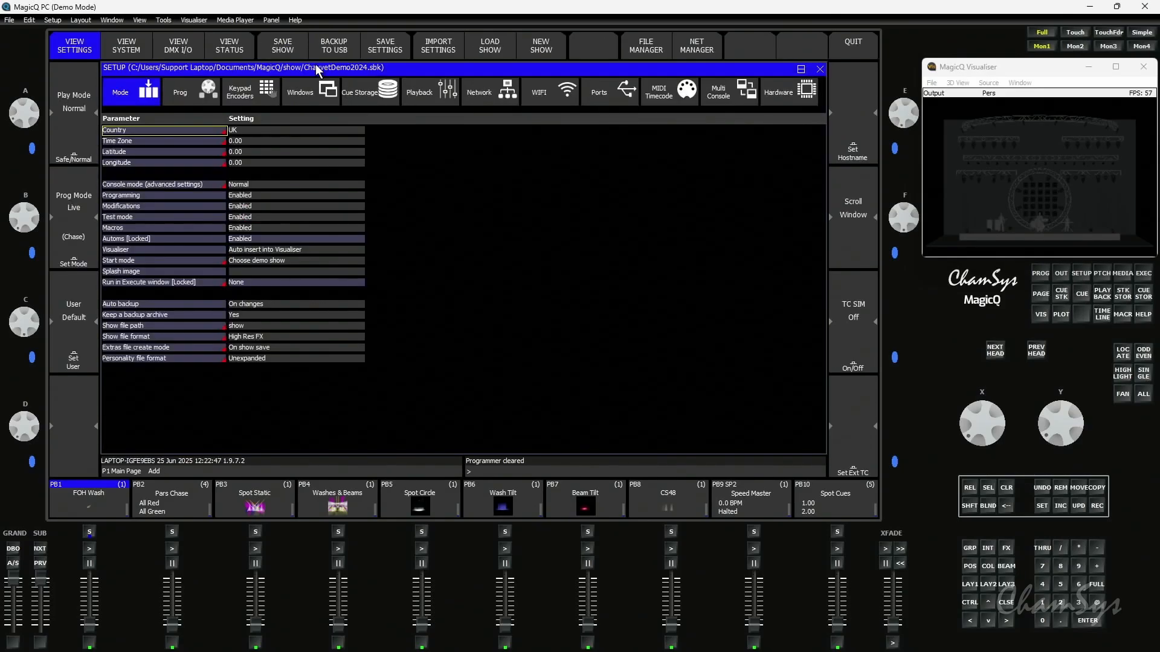
mouse_move(498, 40)
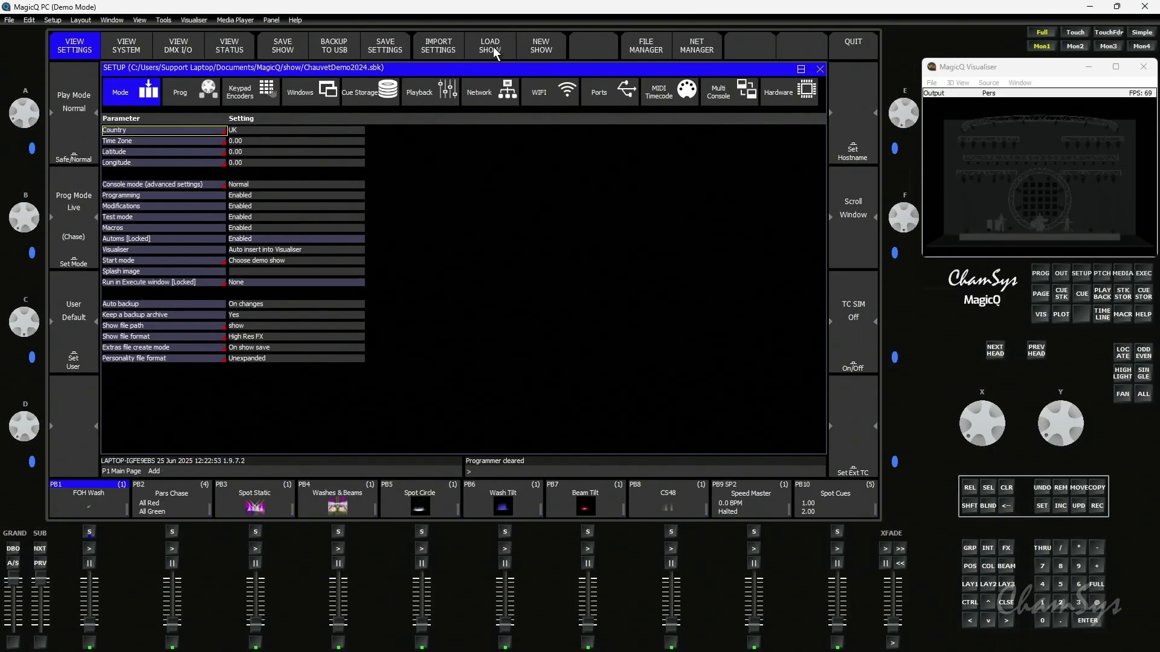
mouse_move(350, 71)
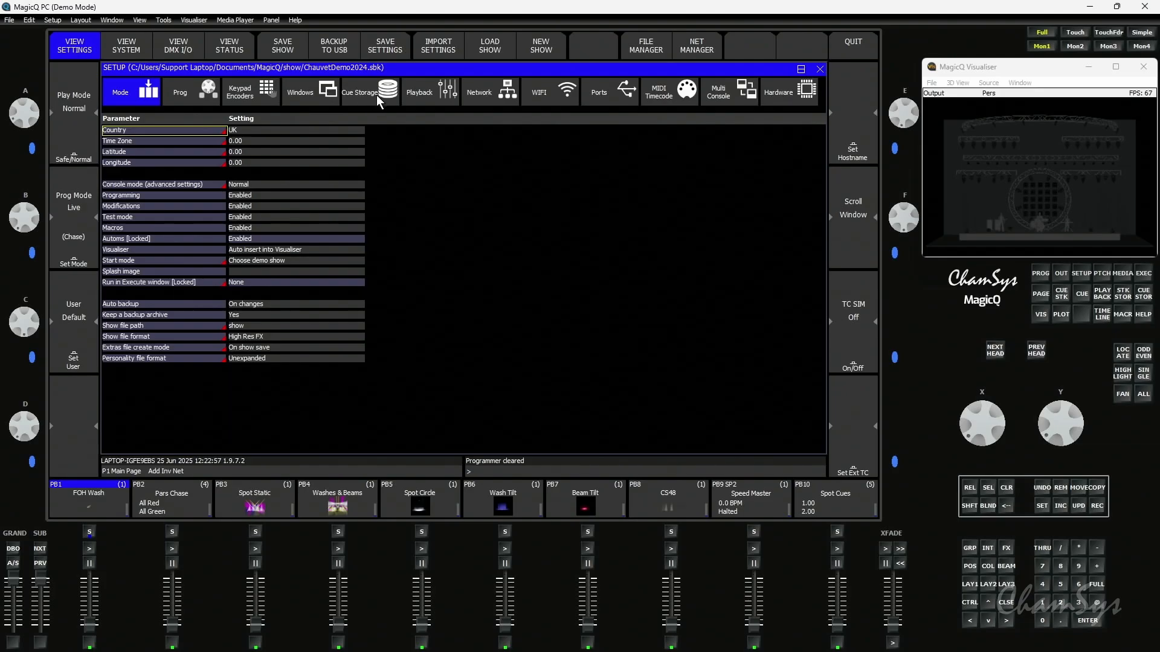
Step: Show the Cue Storage settings and confirm Group Cues is set to Prefer Group Cues
click(370, 92)
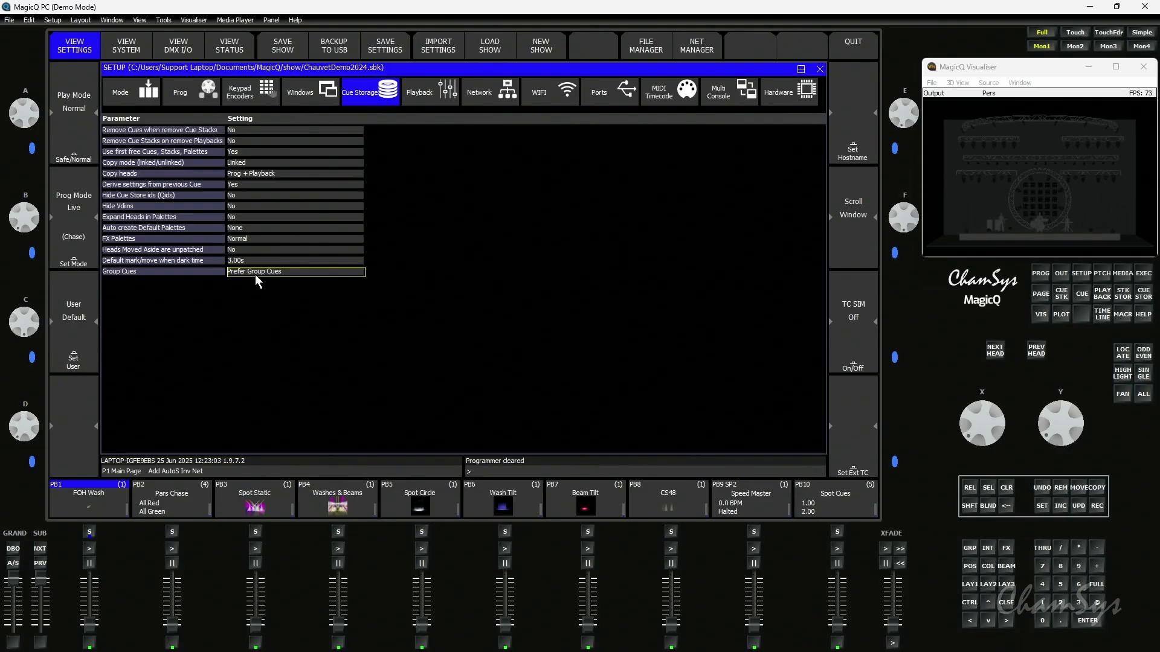
mouse_move(687, 455)
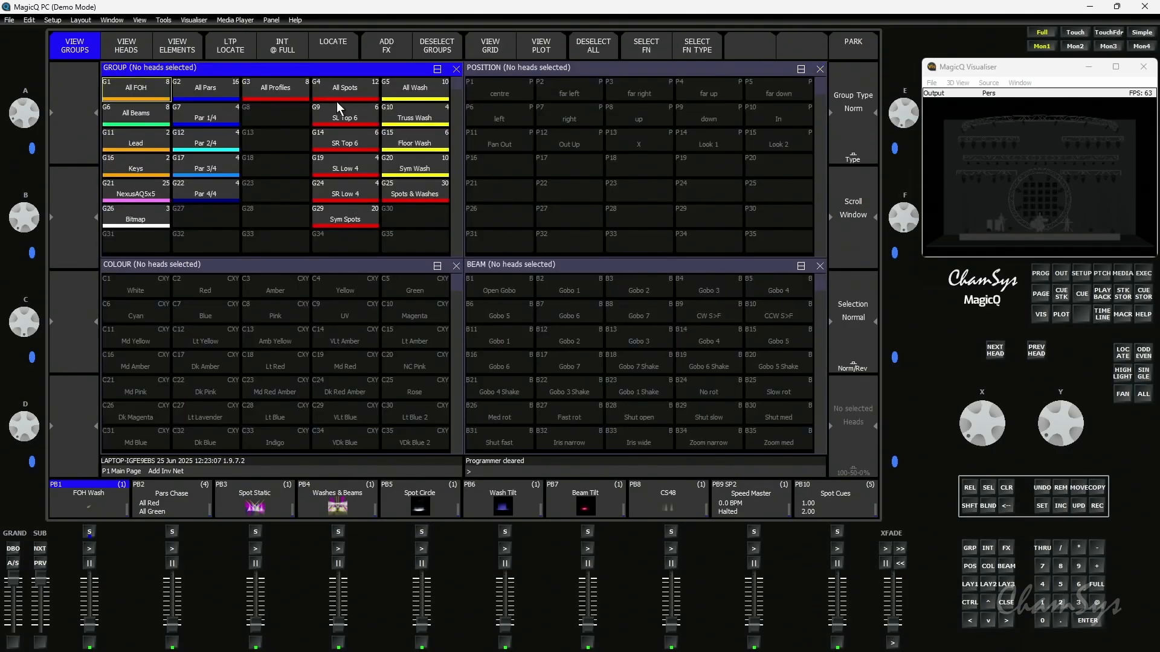
mouse_move(266, 165)
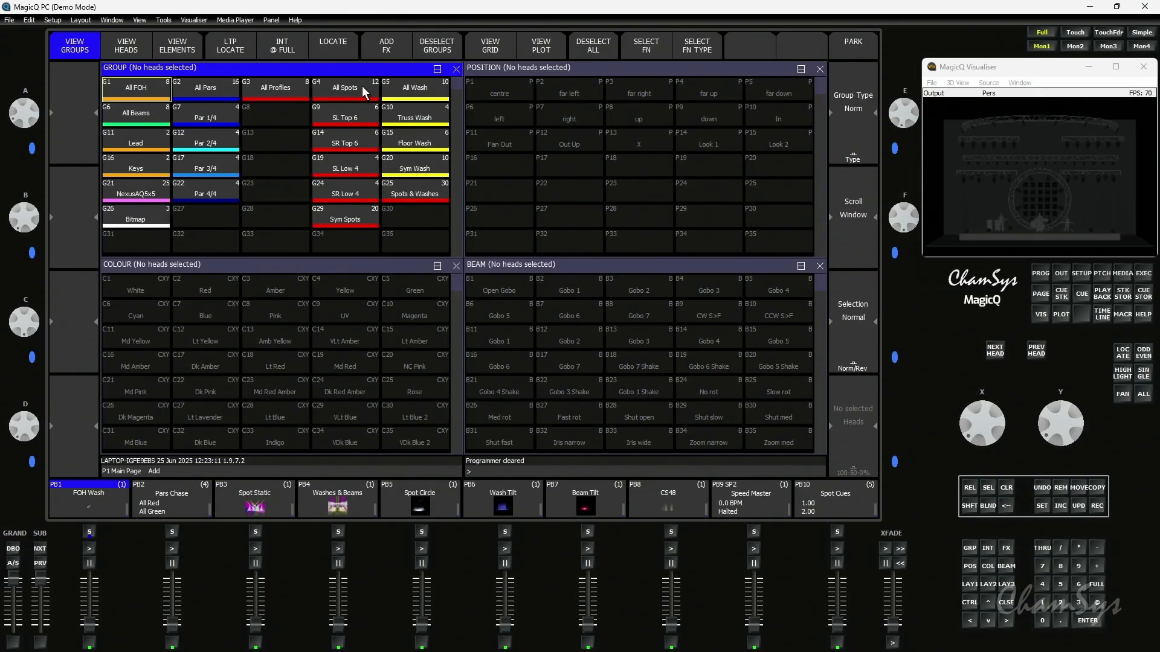
Step: Select the twelve G4 All Spots heads and begin the ODD/EVEN subselection
click(345, 88)
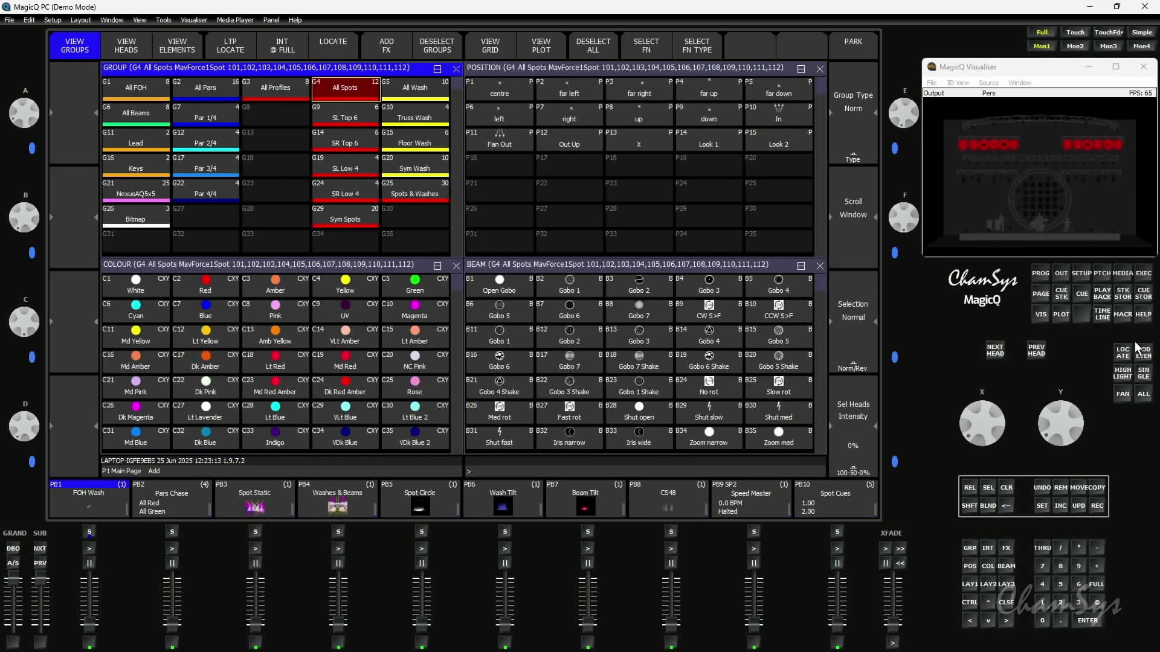
click(331, 46)
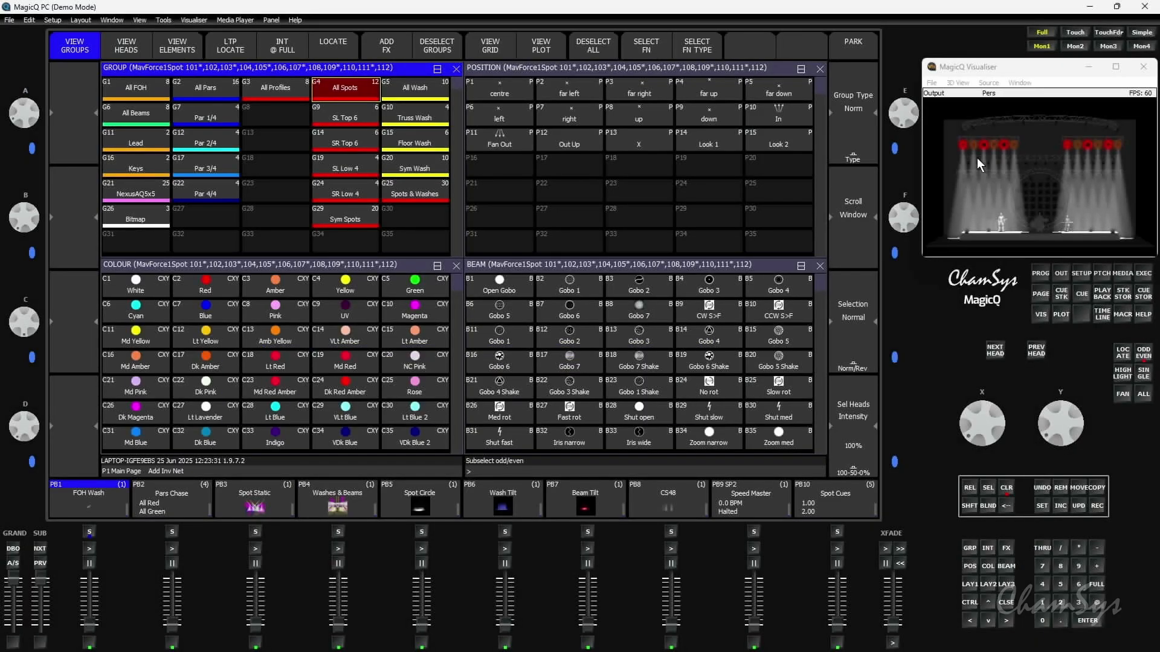
mouse_move(966, 156)
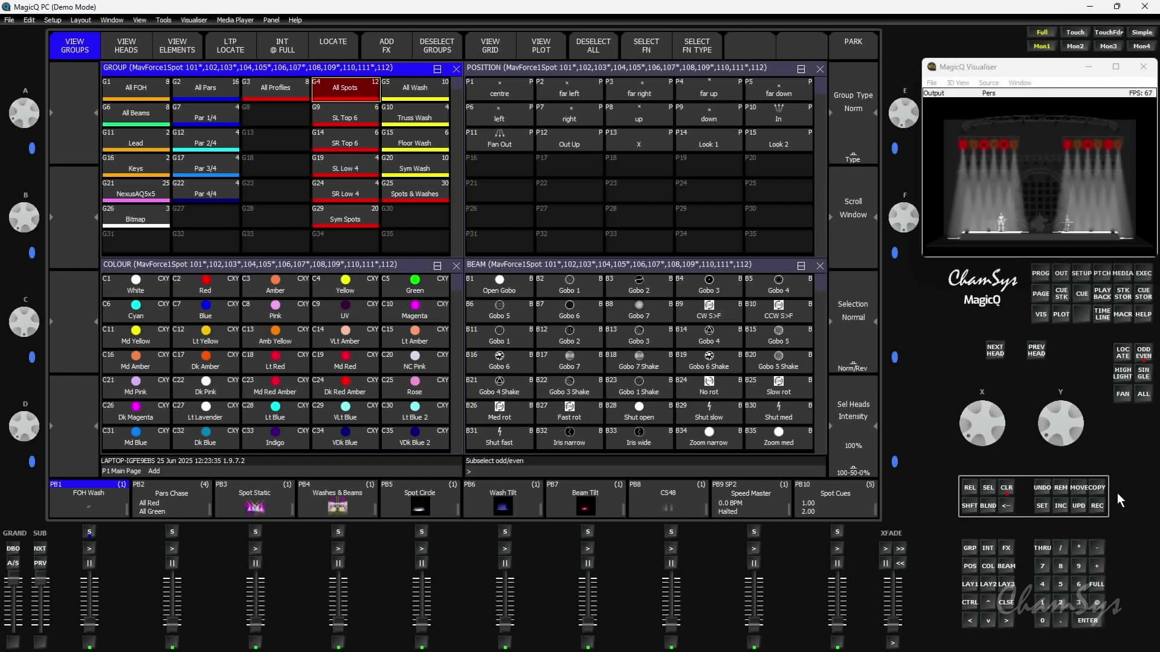
Step: Record the odd spot subselection as linked group G31 Spots Odd
click(135, 243)
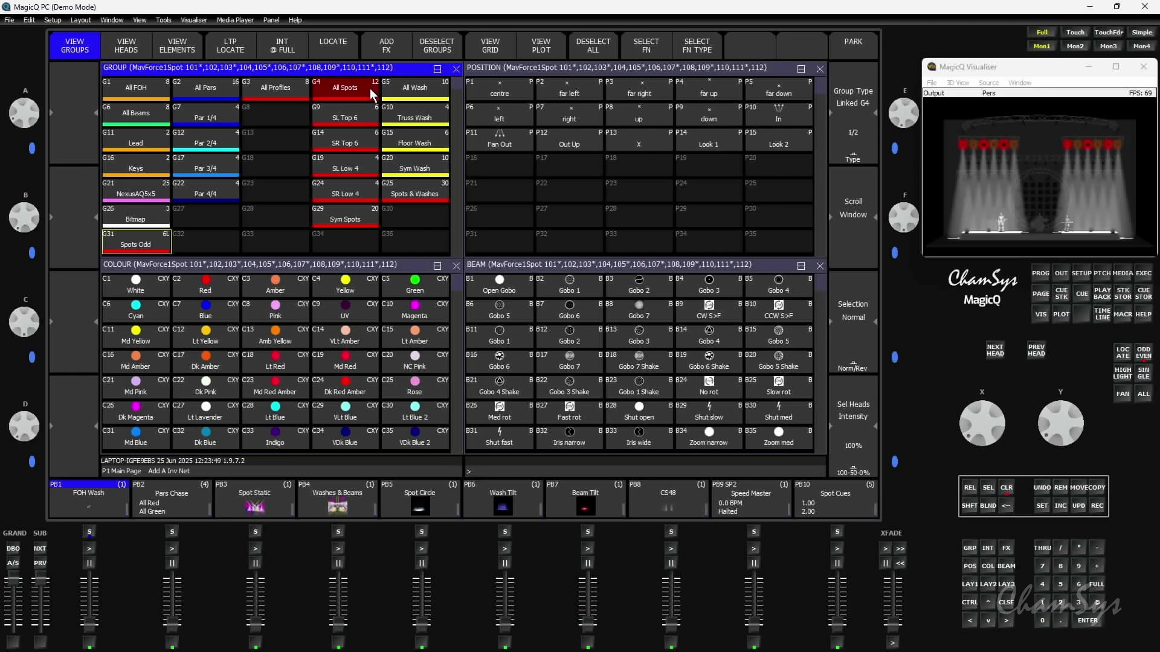
mouse_move(167, 242)
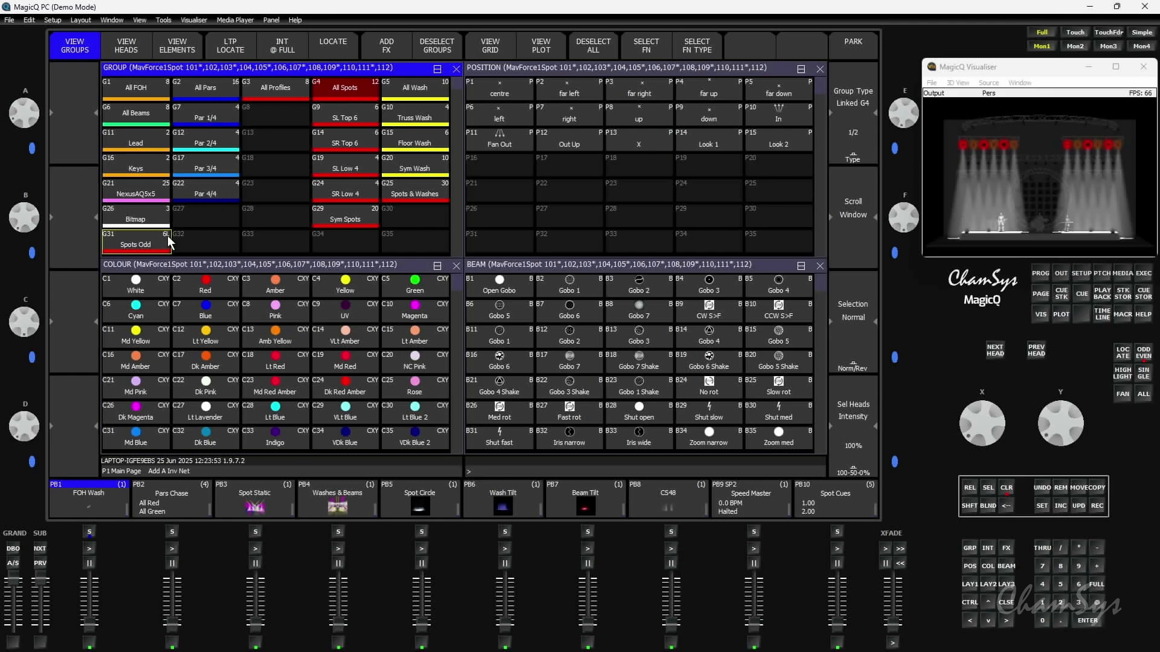
mouse_move(1049, 340)
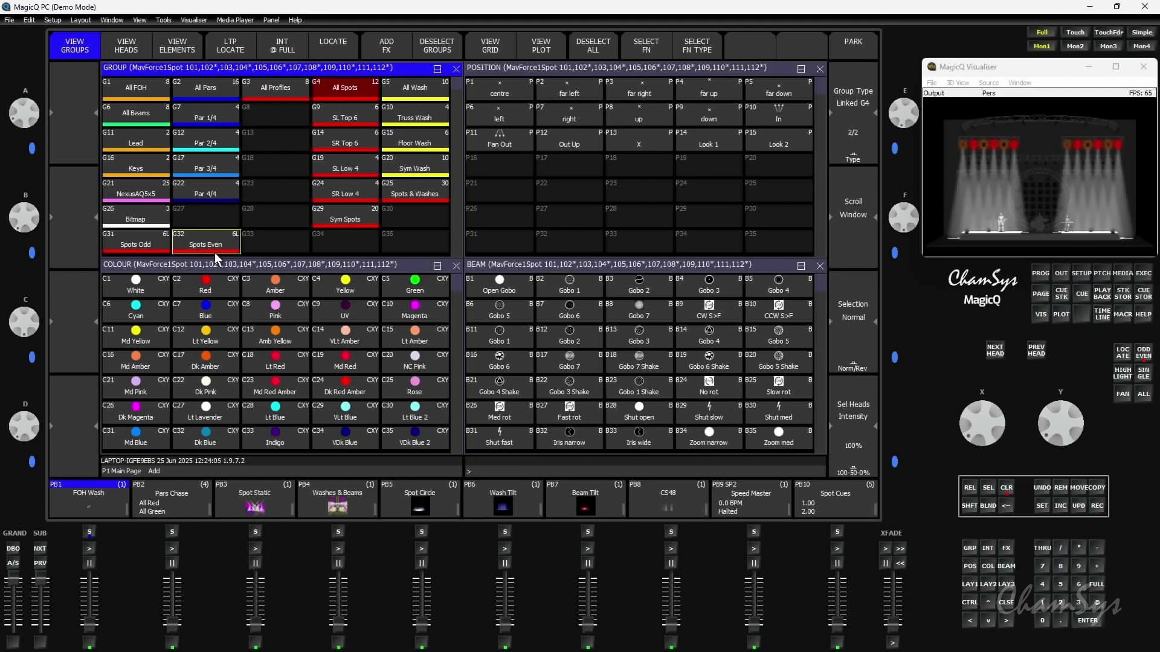
mouse_move(239, 244)
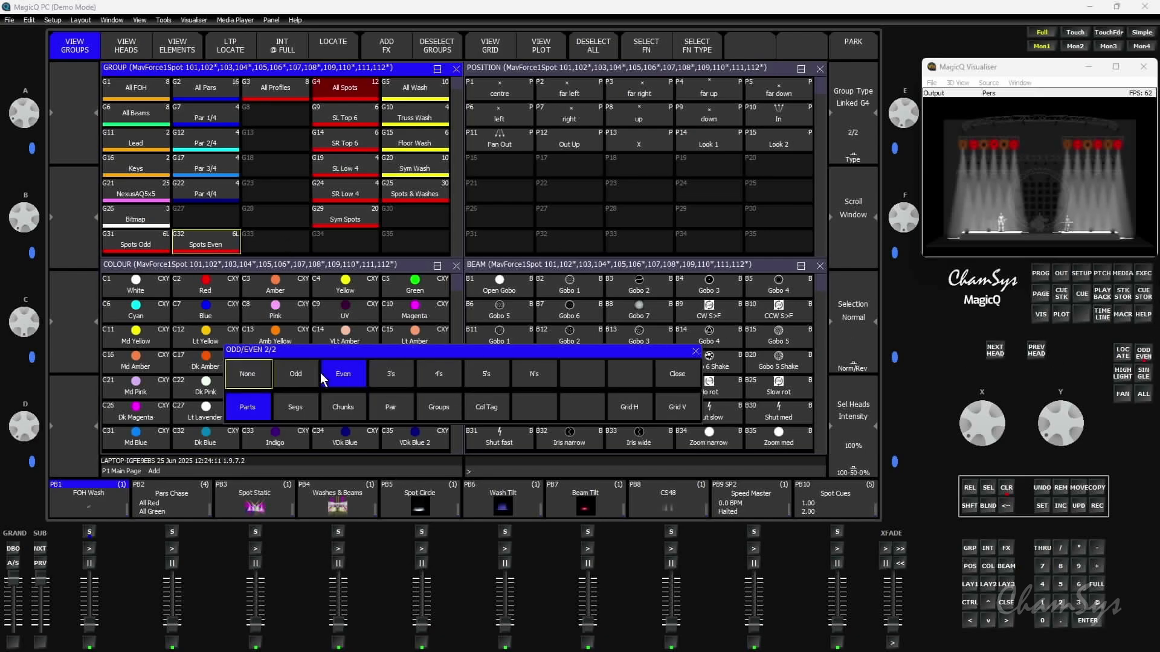
mouse_move(290, 419)
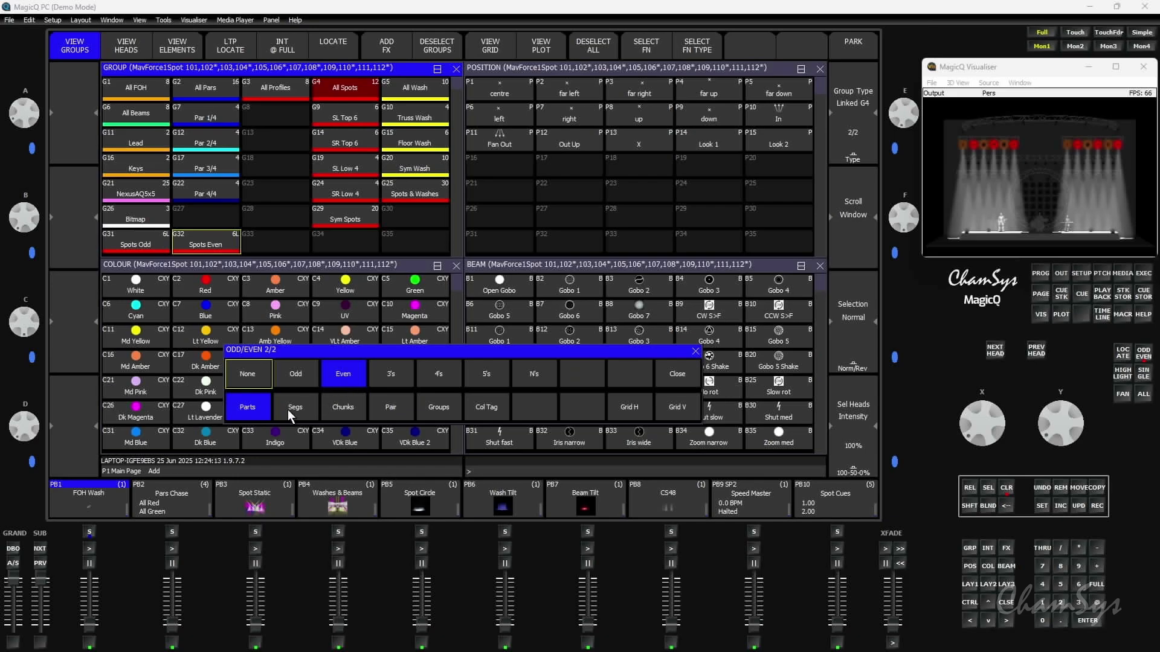
mouse_move(329, 417)
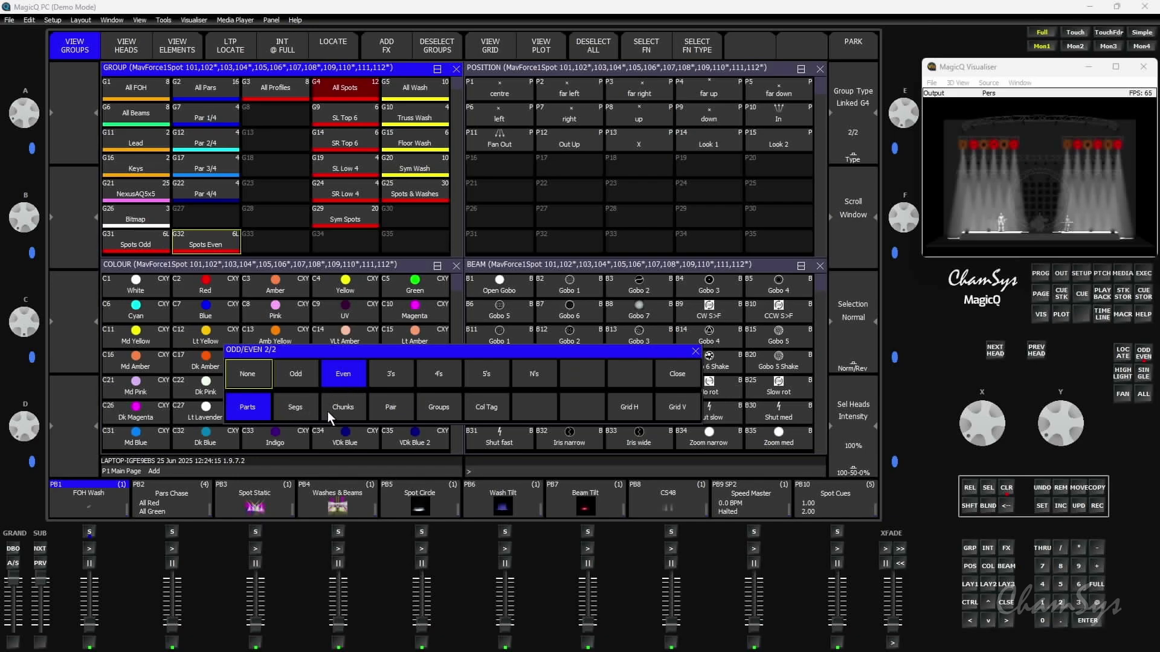
Step: Switch the ODD/EVEN split to Chunks for groups G33 and G34
click(343, 407)
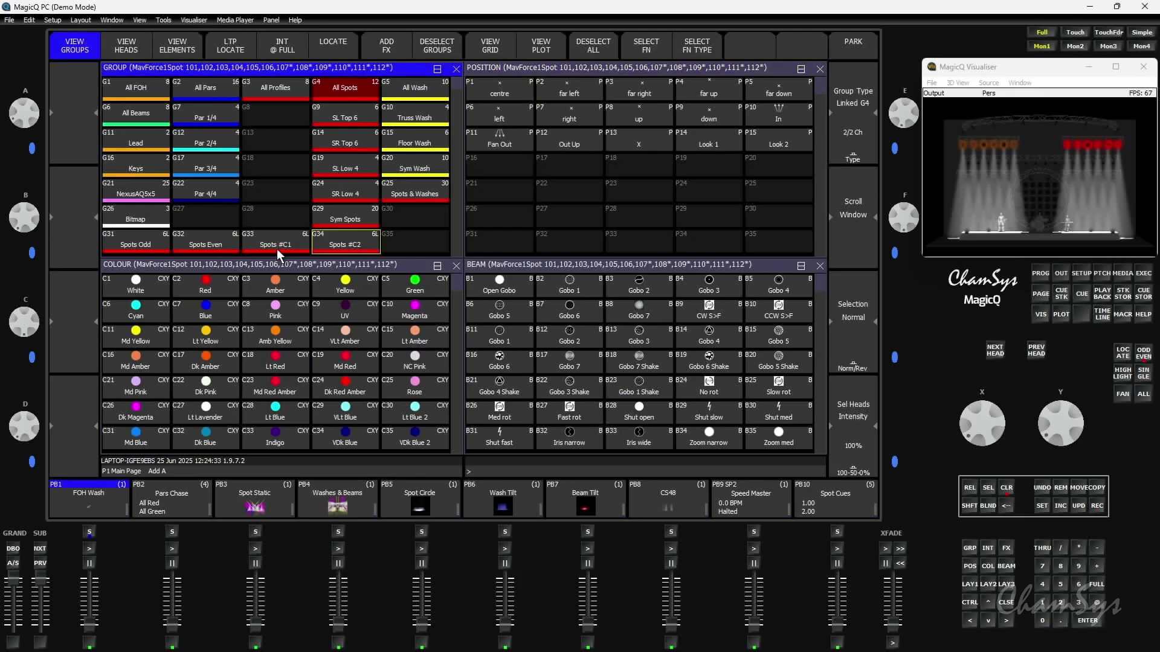
mouse_move(377, 256)
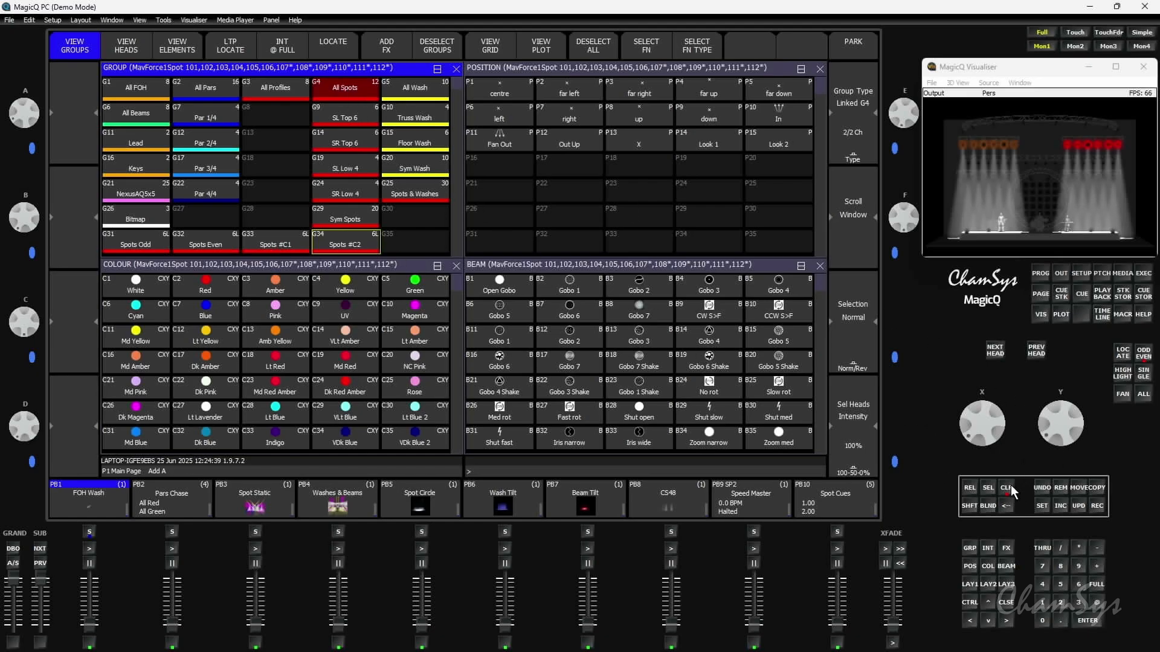
Step: Clear the programmer, select All Spots, and record it unlinked into G13 as 'Spots Copy'
click(135, 241)
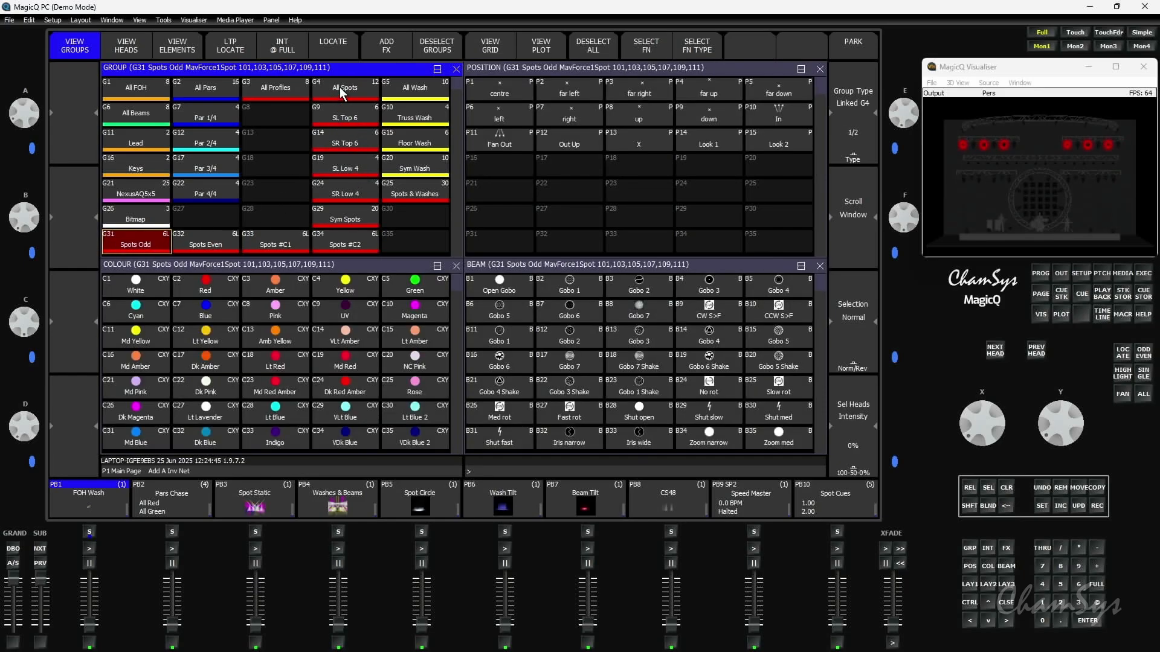
click(345, 87)
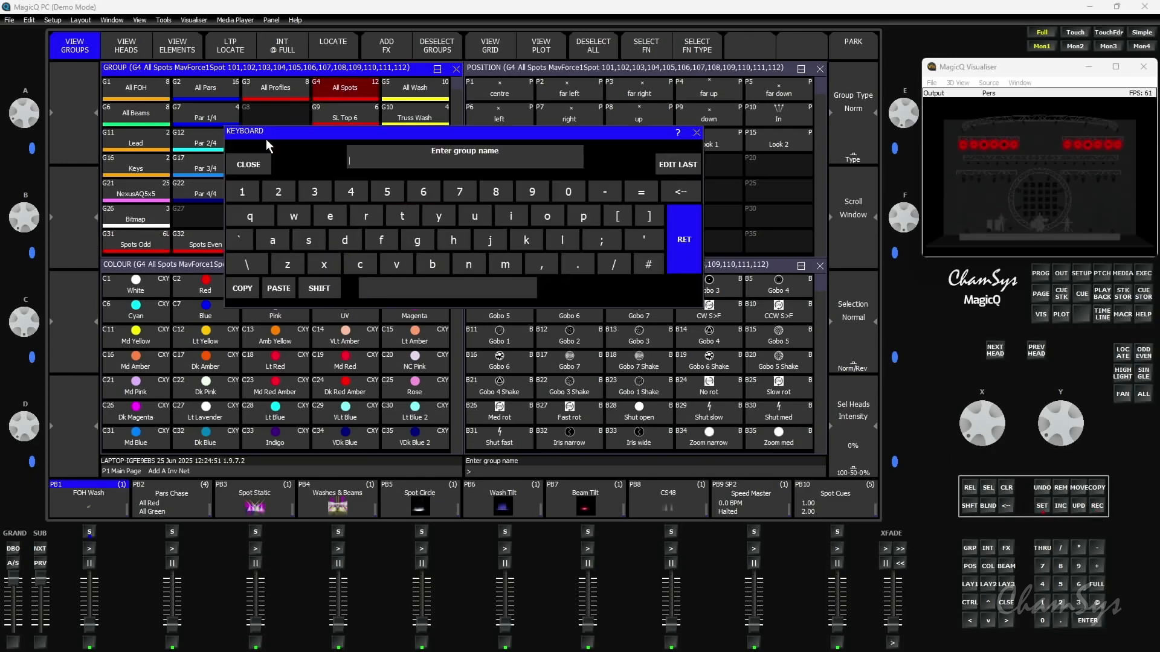
text(Spots Copy)
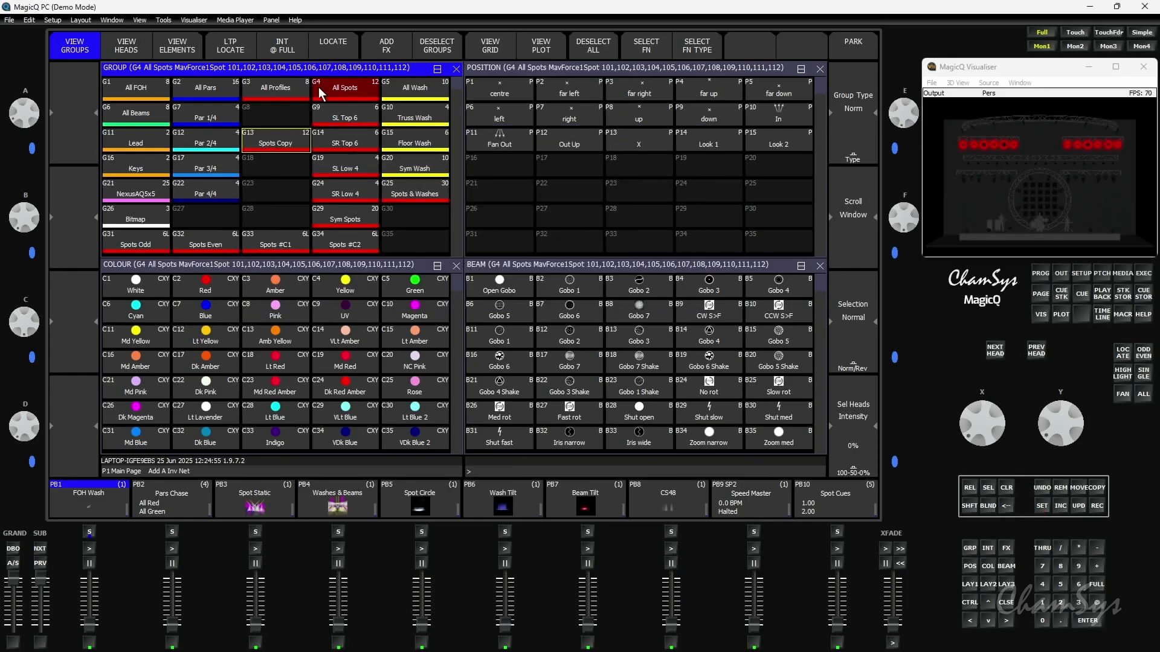
click(344, 87)
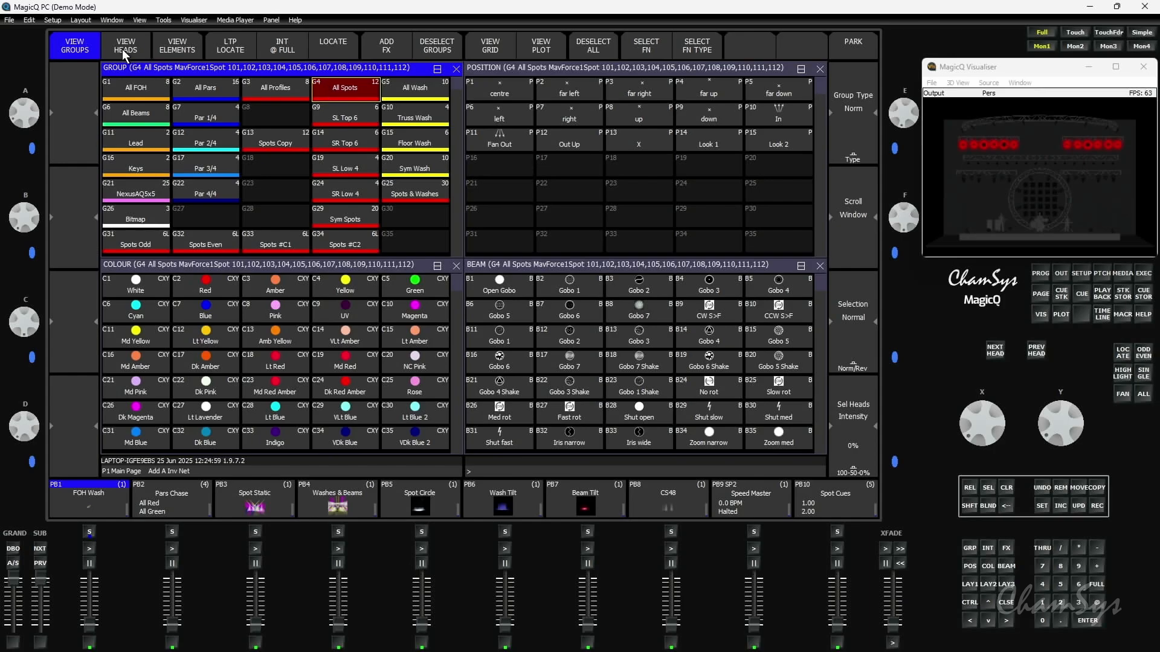
Step: View the individual spot heads list, then return to the groups window
click(125, 45)
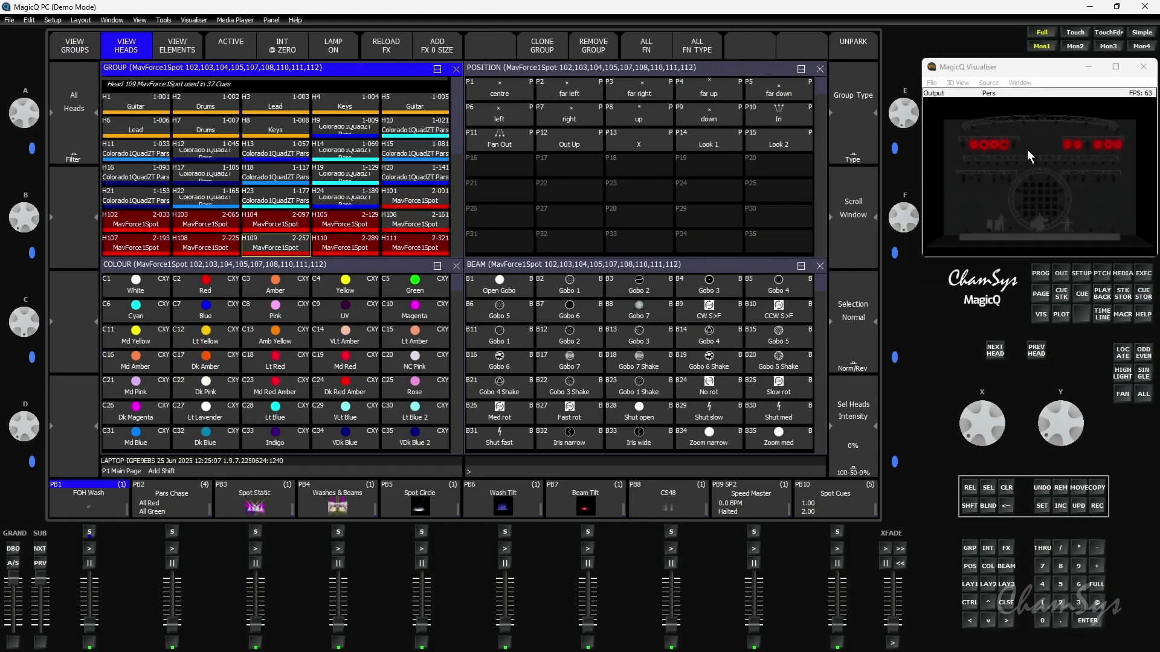
click(74, 45)
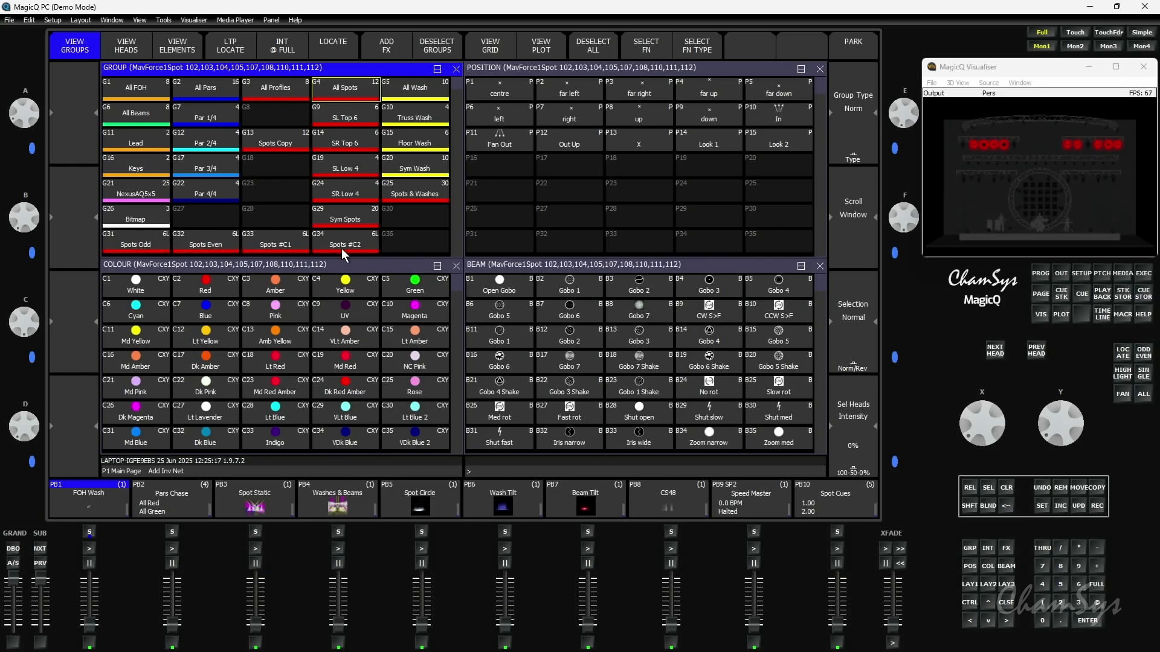
mouse_move(563, 298)
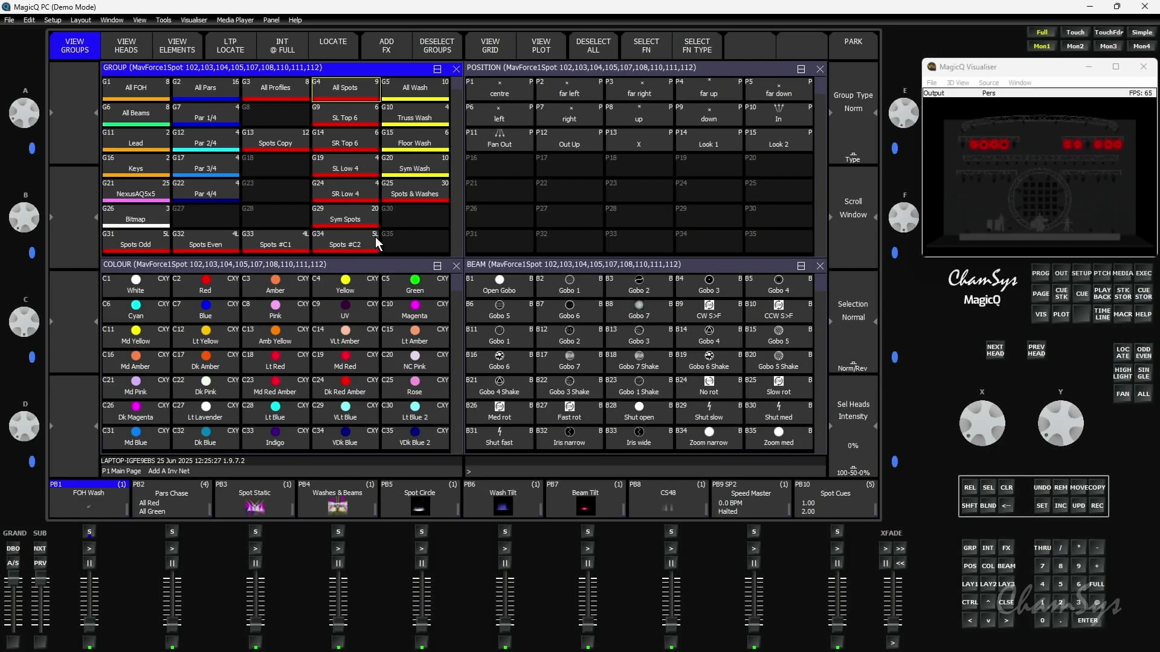
mouse_move(152, 244)
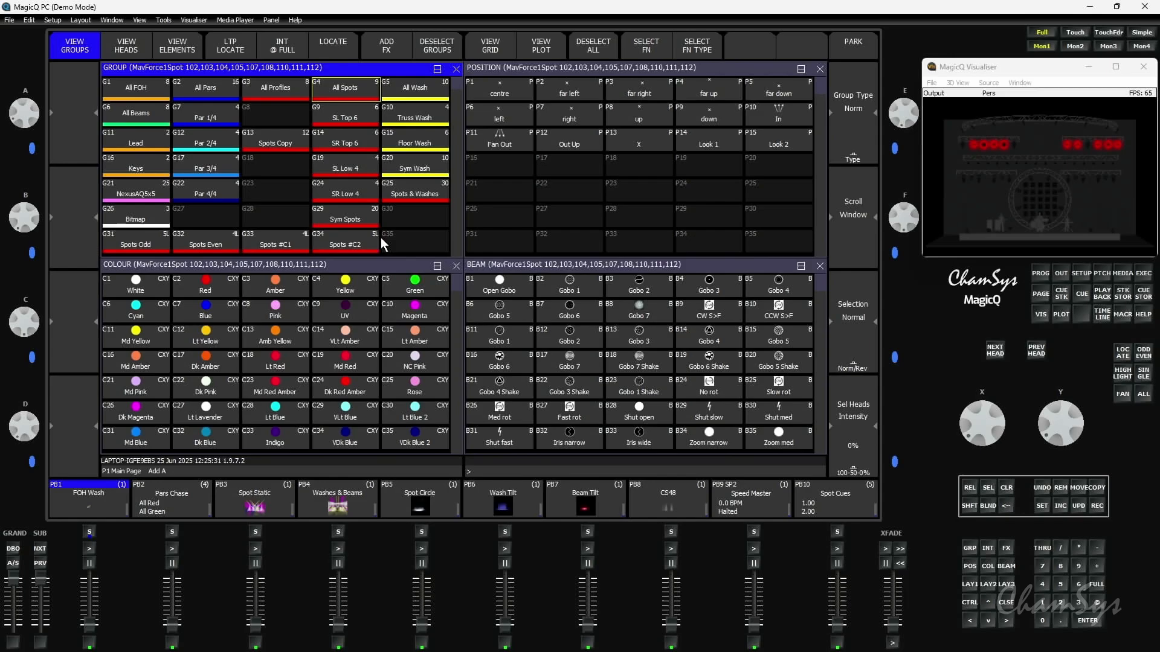
mouse_move(267, 143)
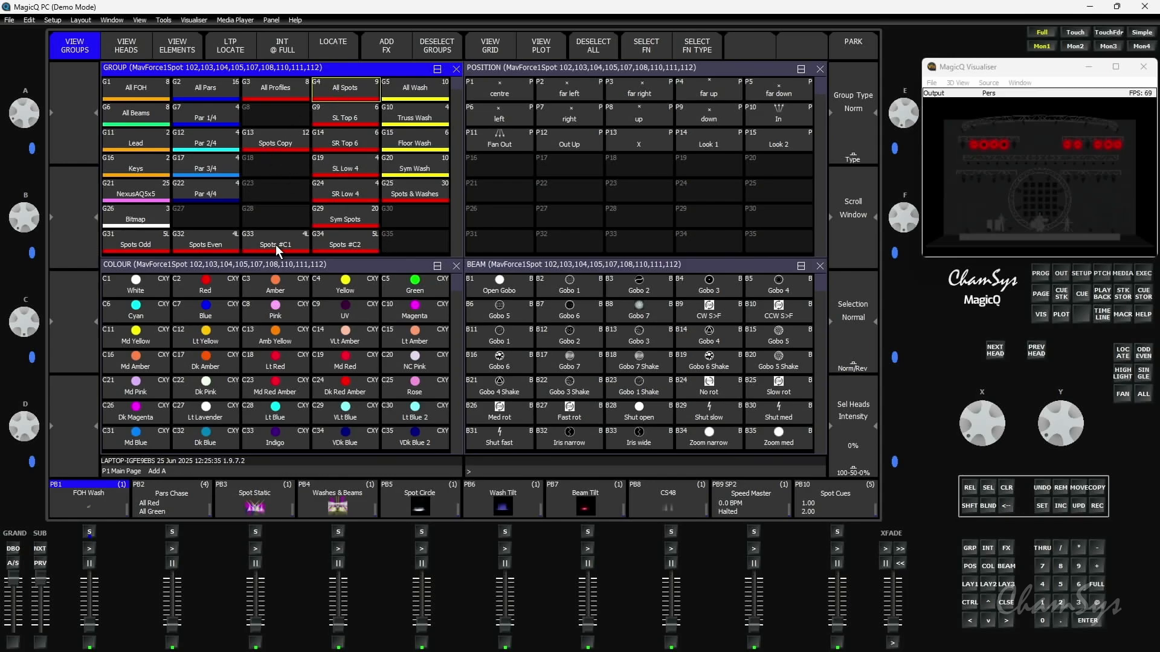
Step: Recall Spots Odd to check its linked heads, then clear the spot heads from the programmer
click(135, 244)
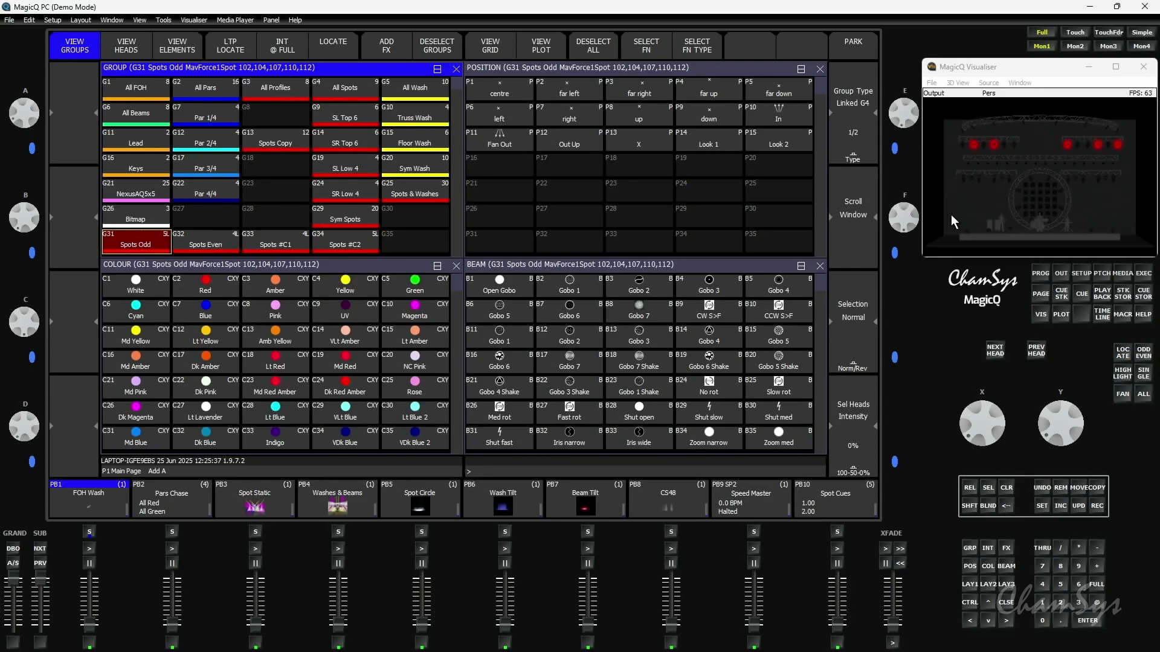
mouse_move(1129, 353)
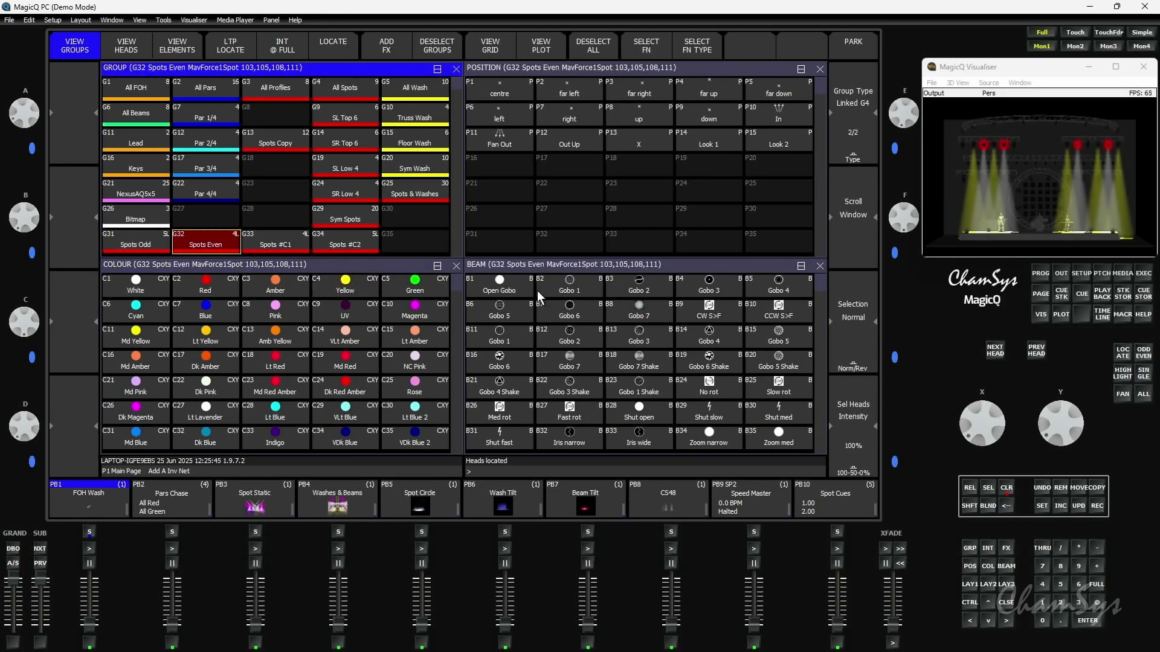
mouse_move(1011, 171)
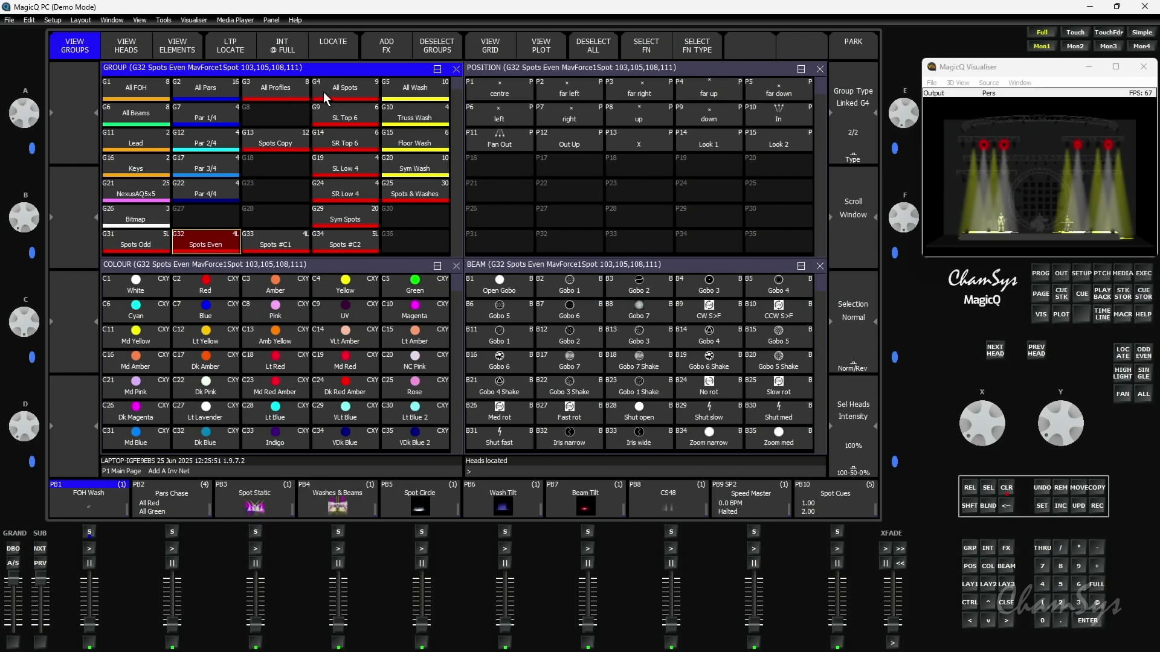
mouse_move(457, 31)
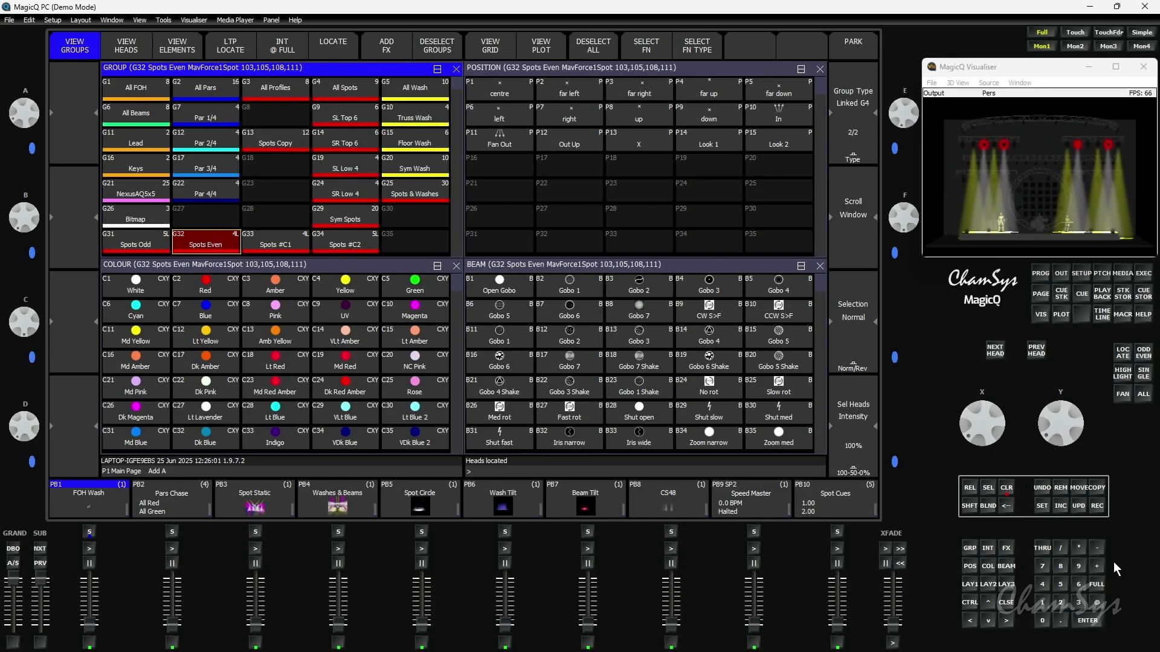
click(275, 143)
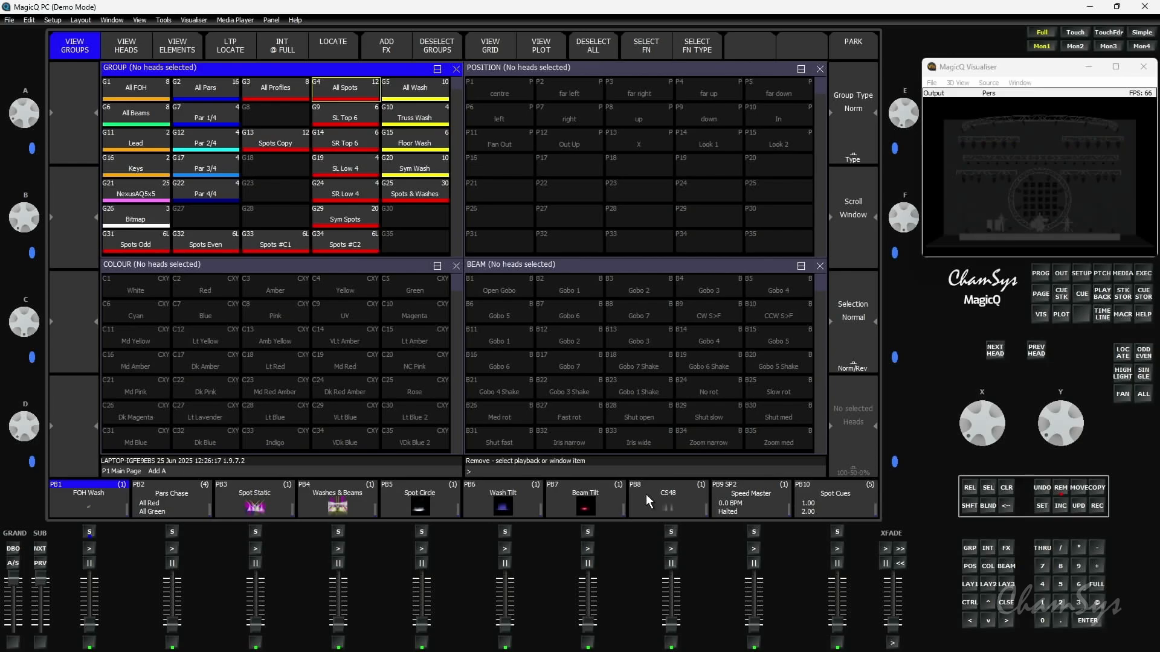
Step: Empty PB8, select Spots Odd and Spots Even, colour the even spots green, and record cues
click(668, 497)
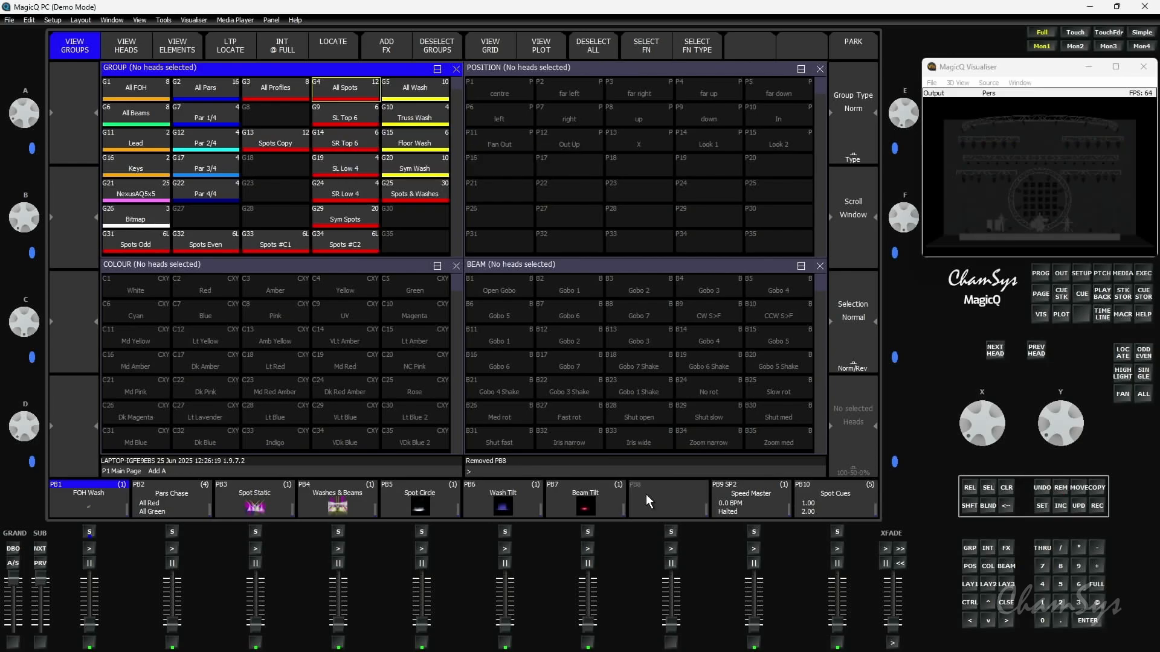
click(135, 244)
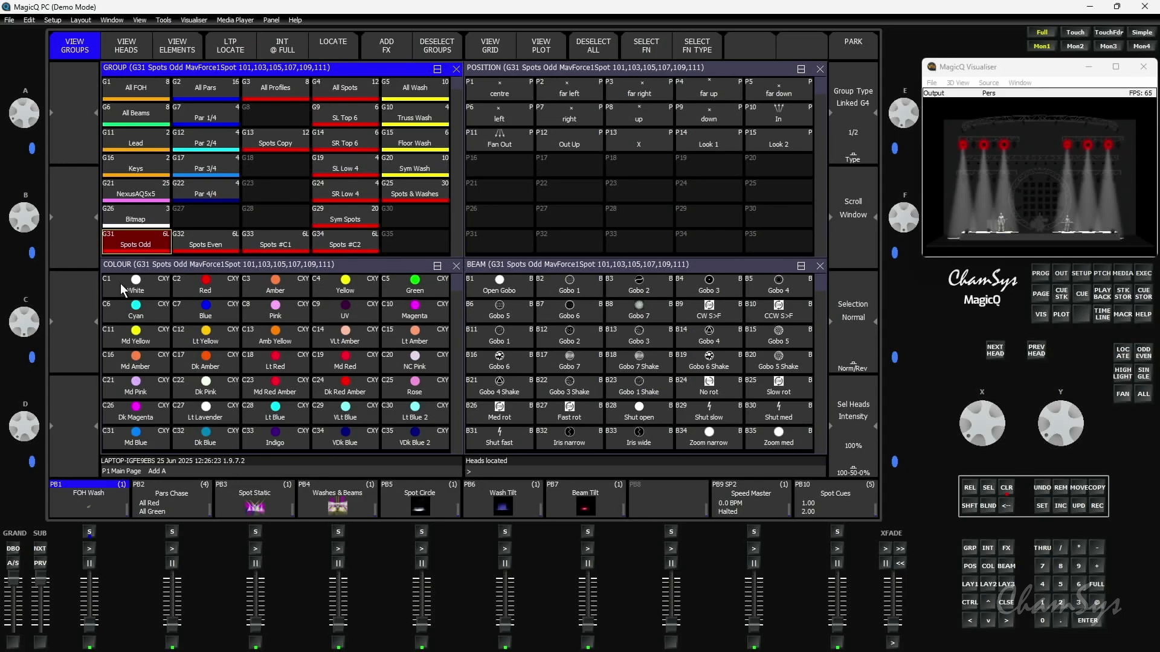
click(205, 286)
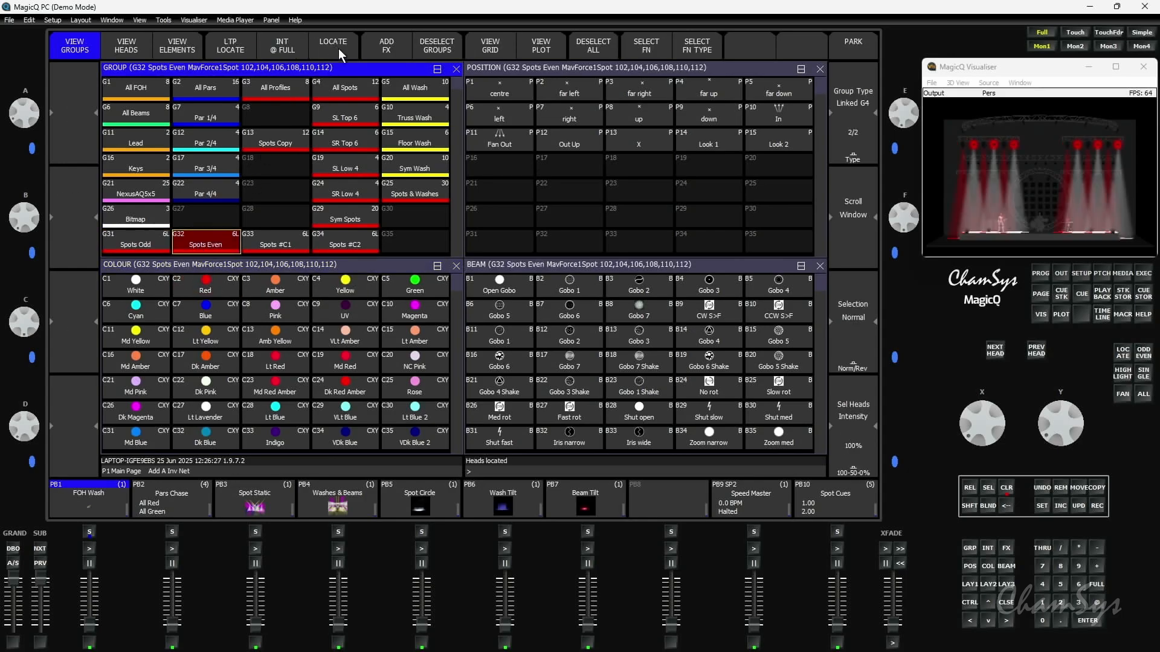
click(414, 285)
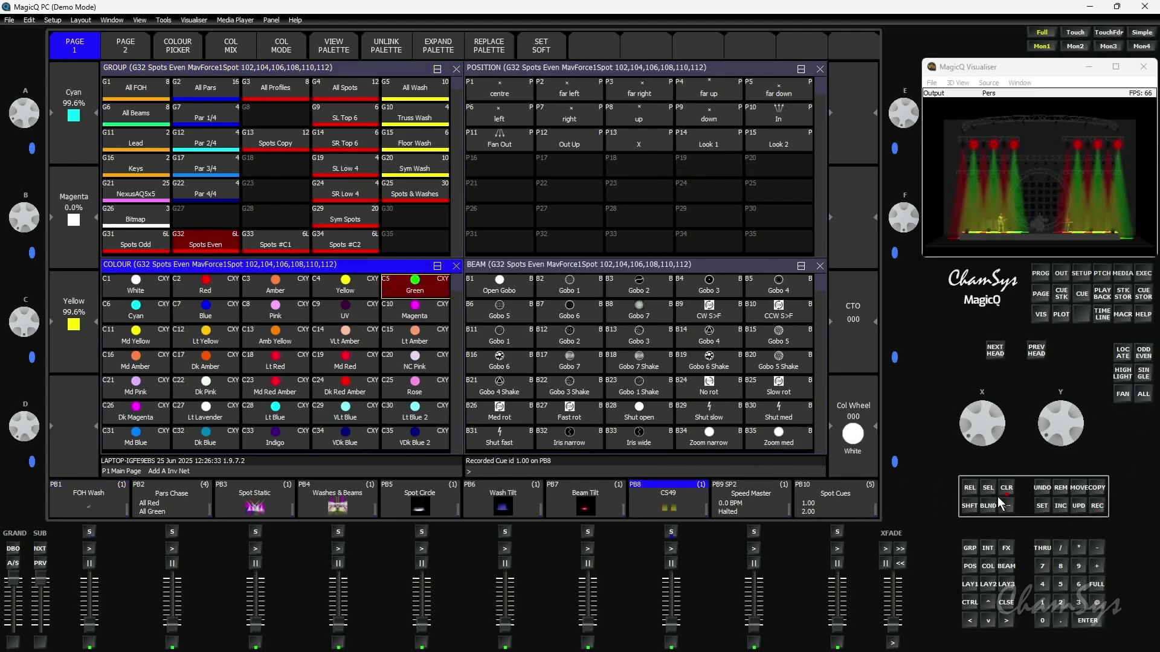
click(1006, 487)
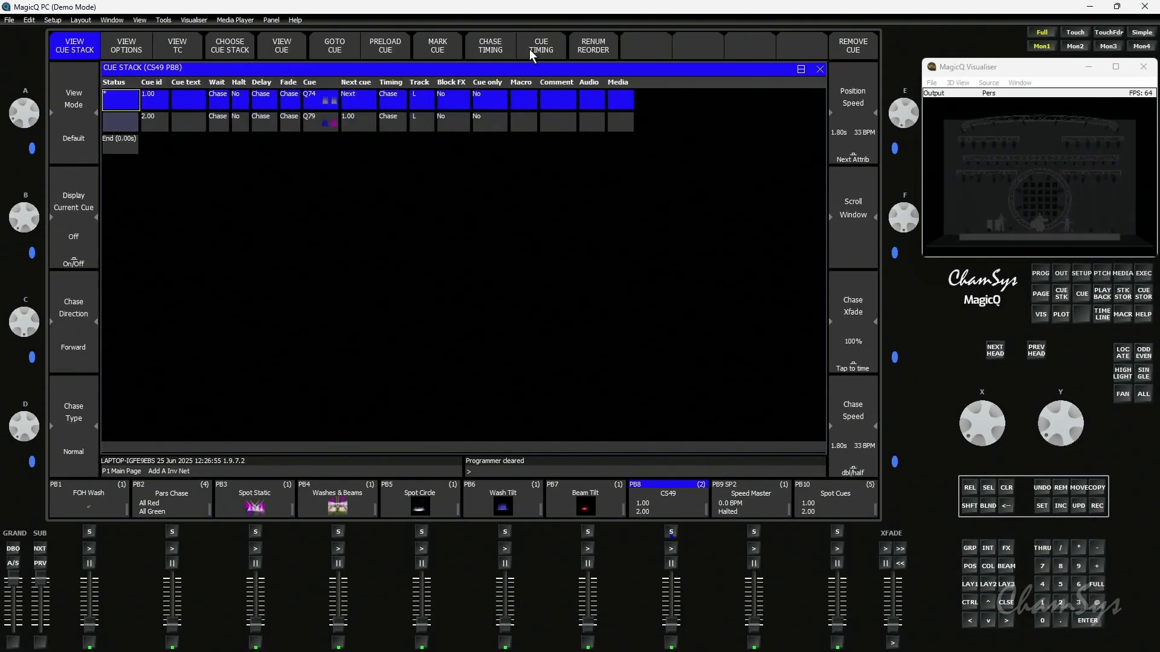
Step: Set CS49 to individual cue timing and start playback 8 running
click(541, 45)
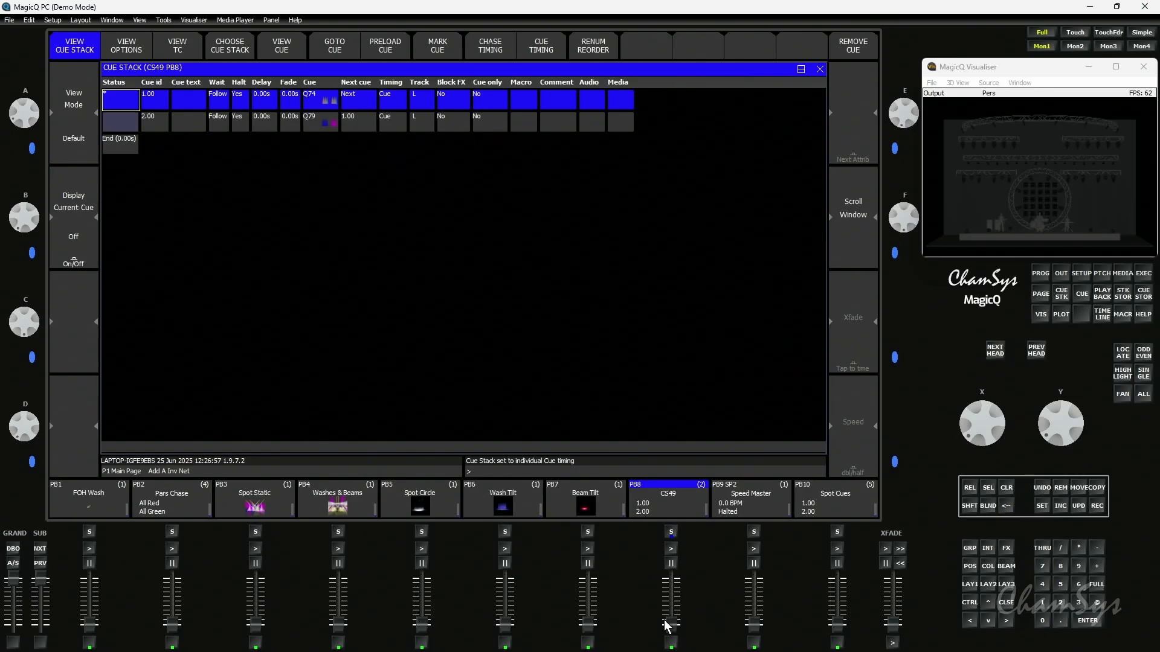
click(670, 548)
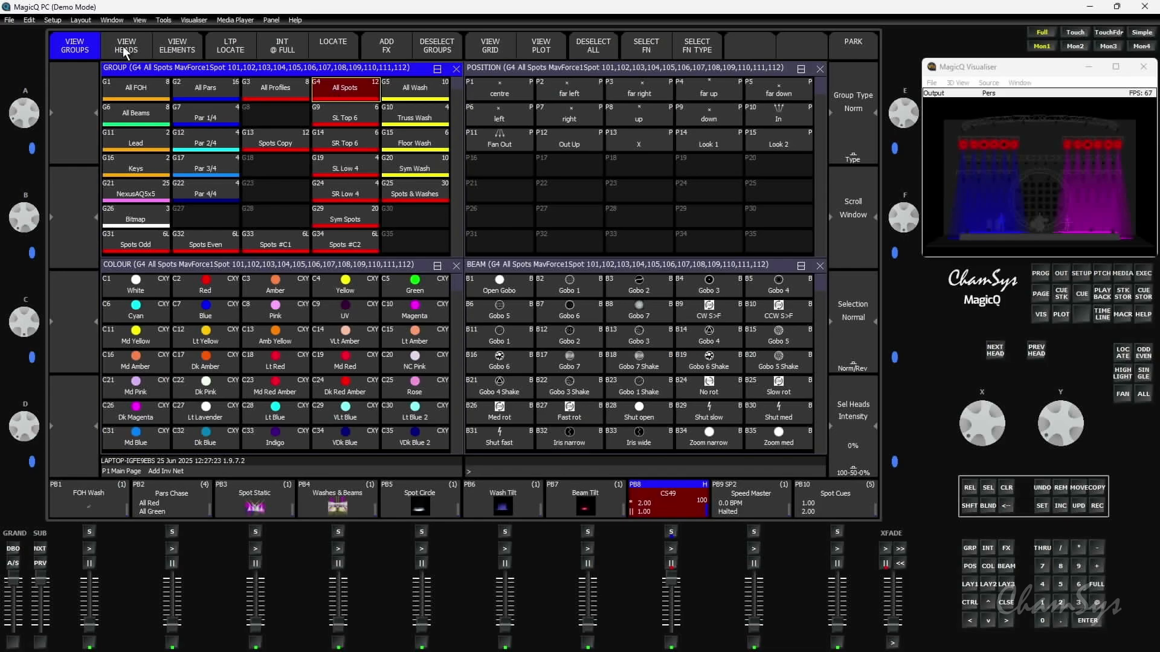
Step: Check the heads list, then record Spots Copy's twelve heads over G4 All Spots
click(126, 46)
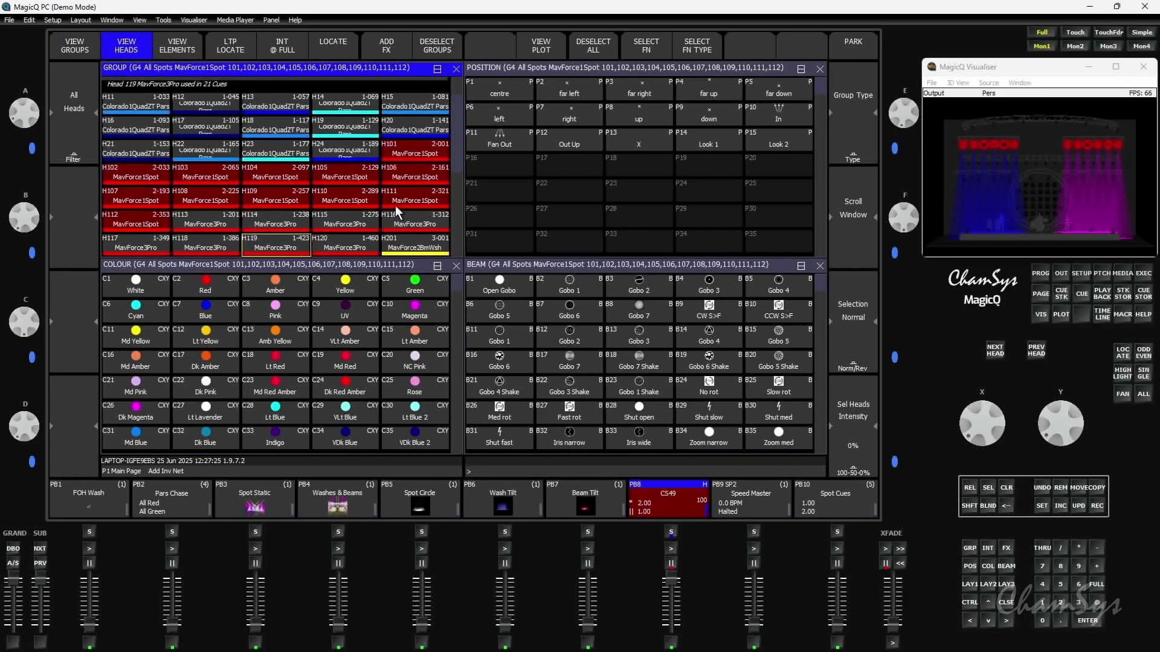
mouse_move(1091, 162)
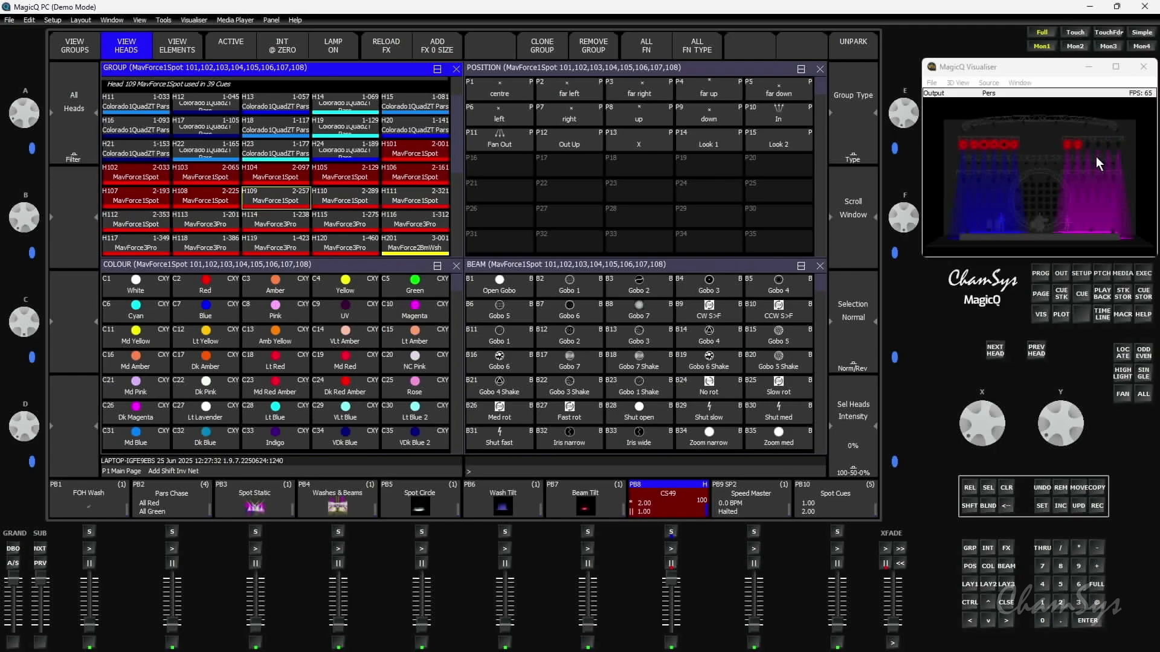
click(73, 46)
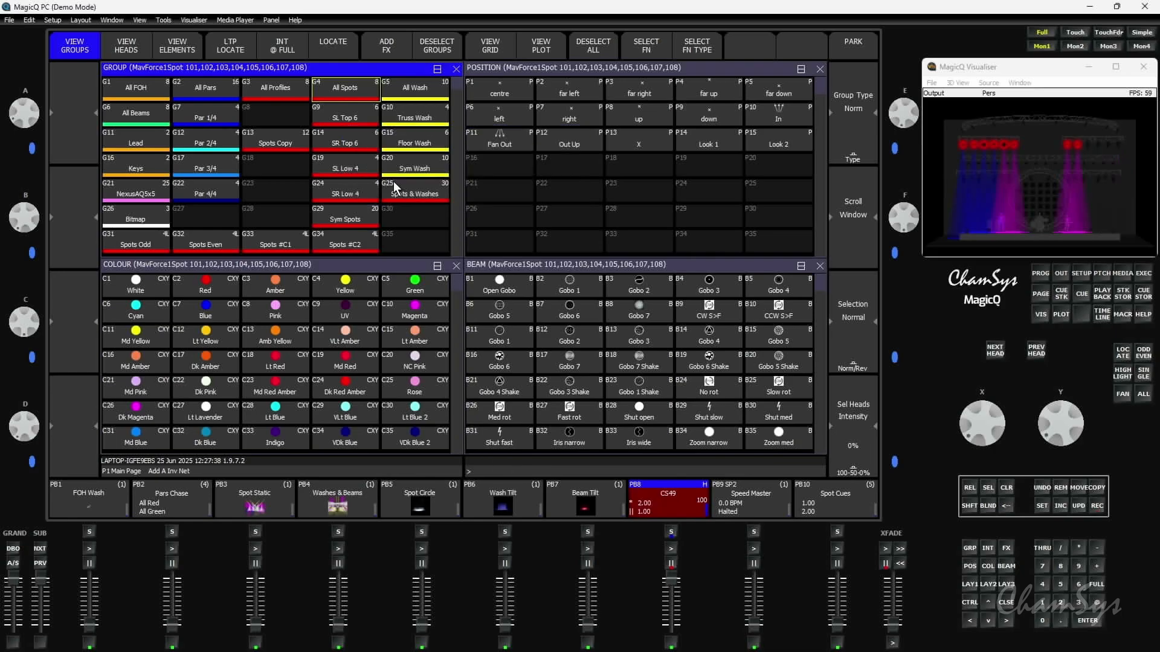
mouse_move(1028, 197)
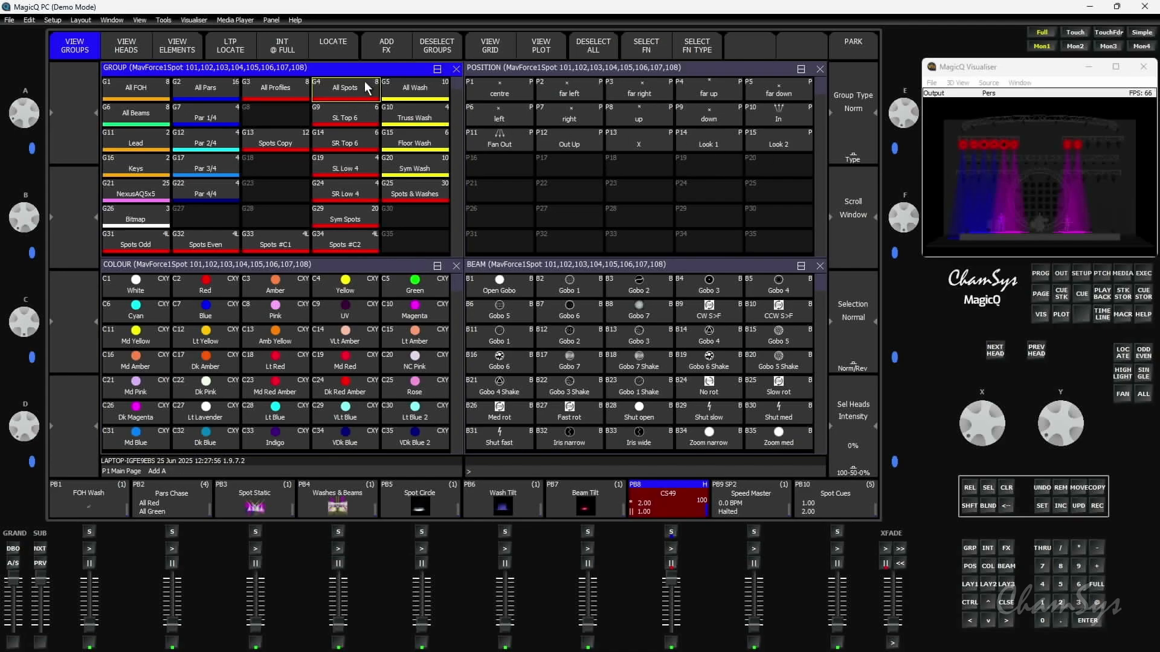
mouse_move(993, 164)
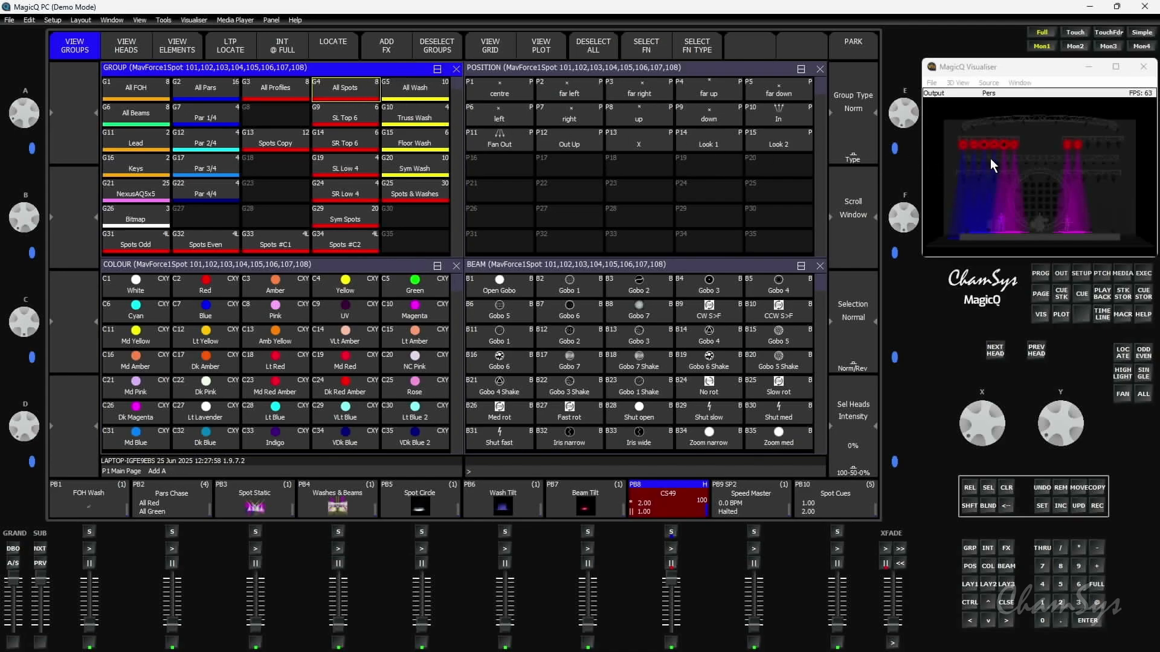
mouse_move(999, 166)
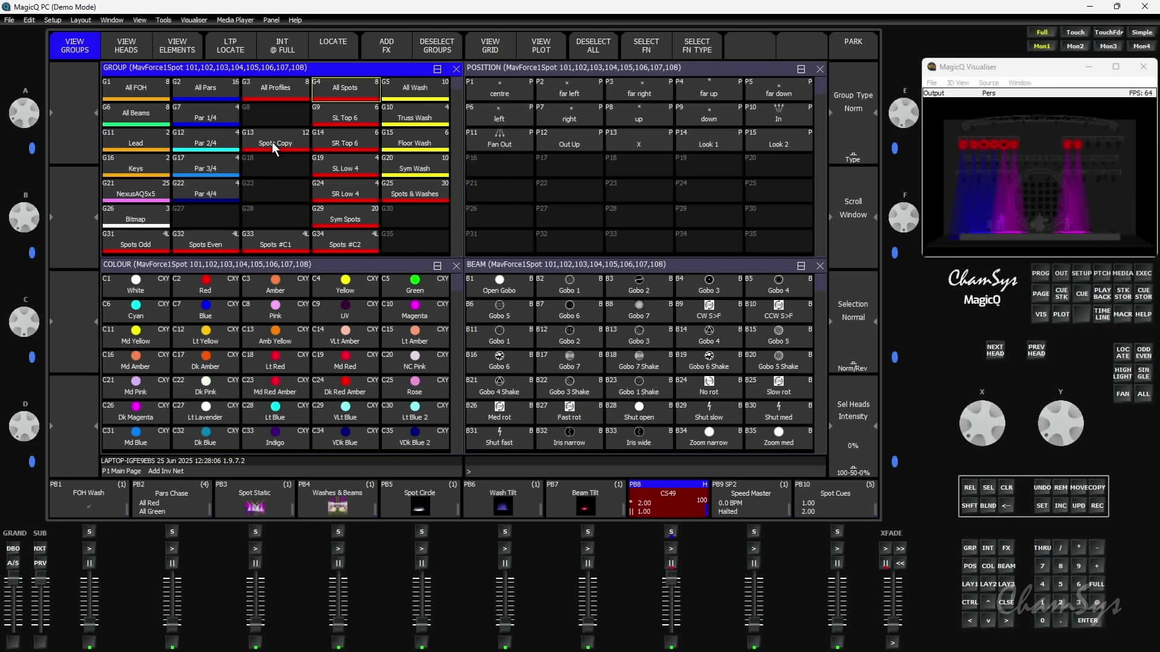
click(274, 143)
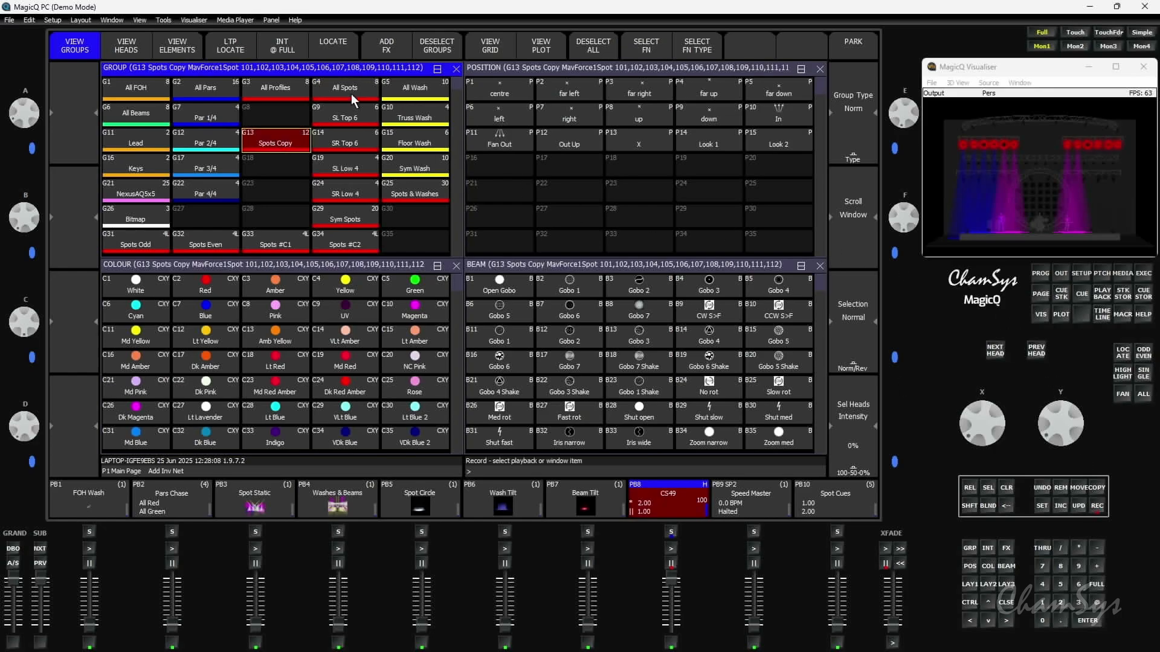
click(346, 88)
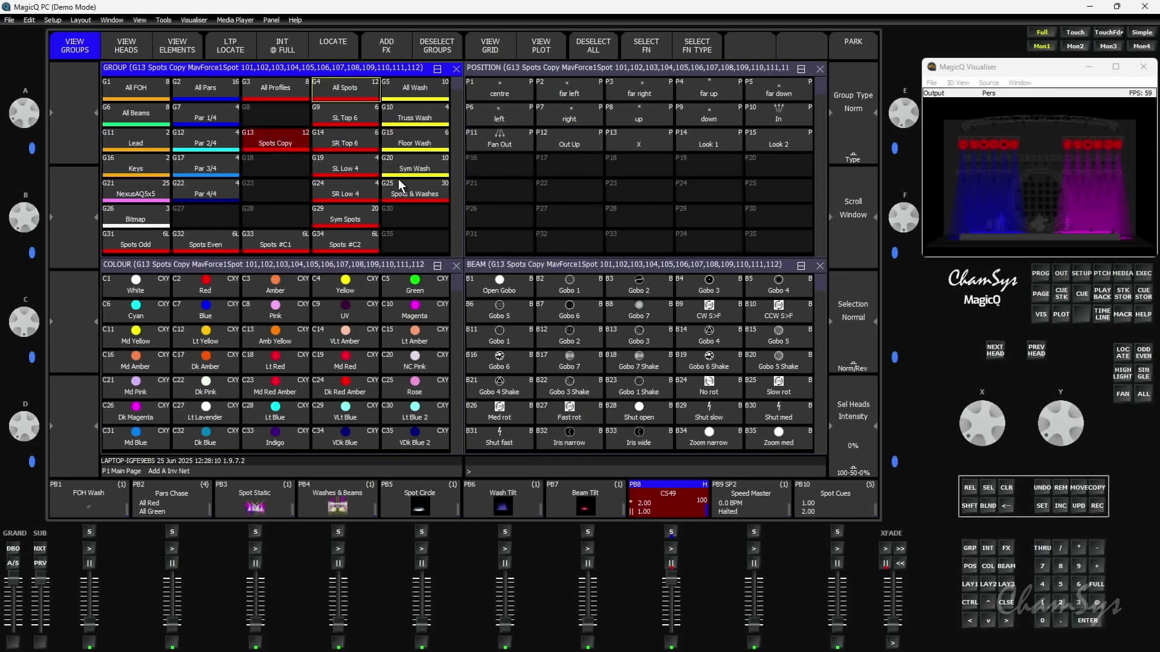
mouse_move(248, 248)
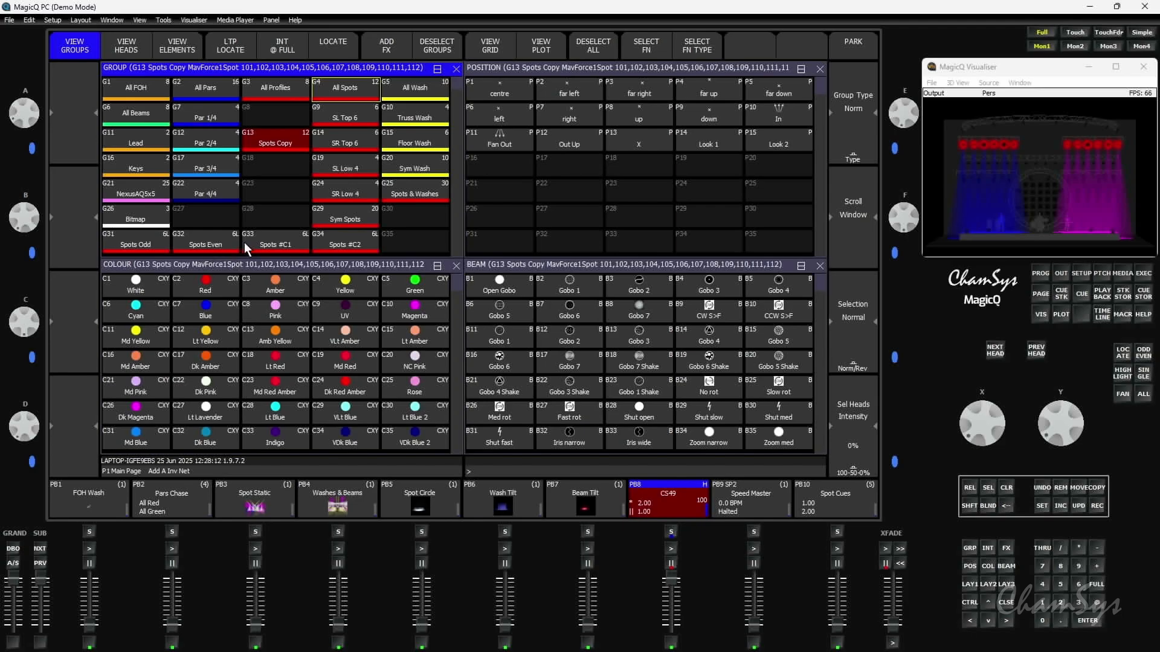